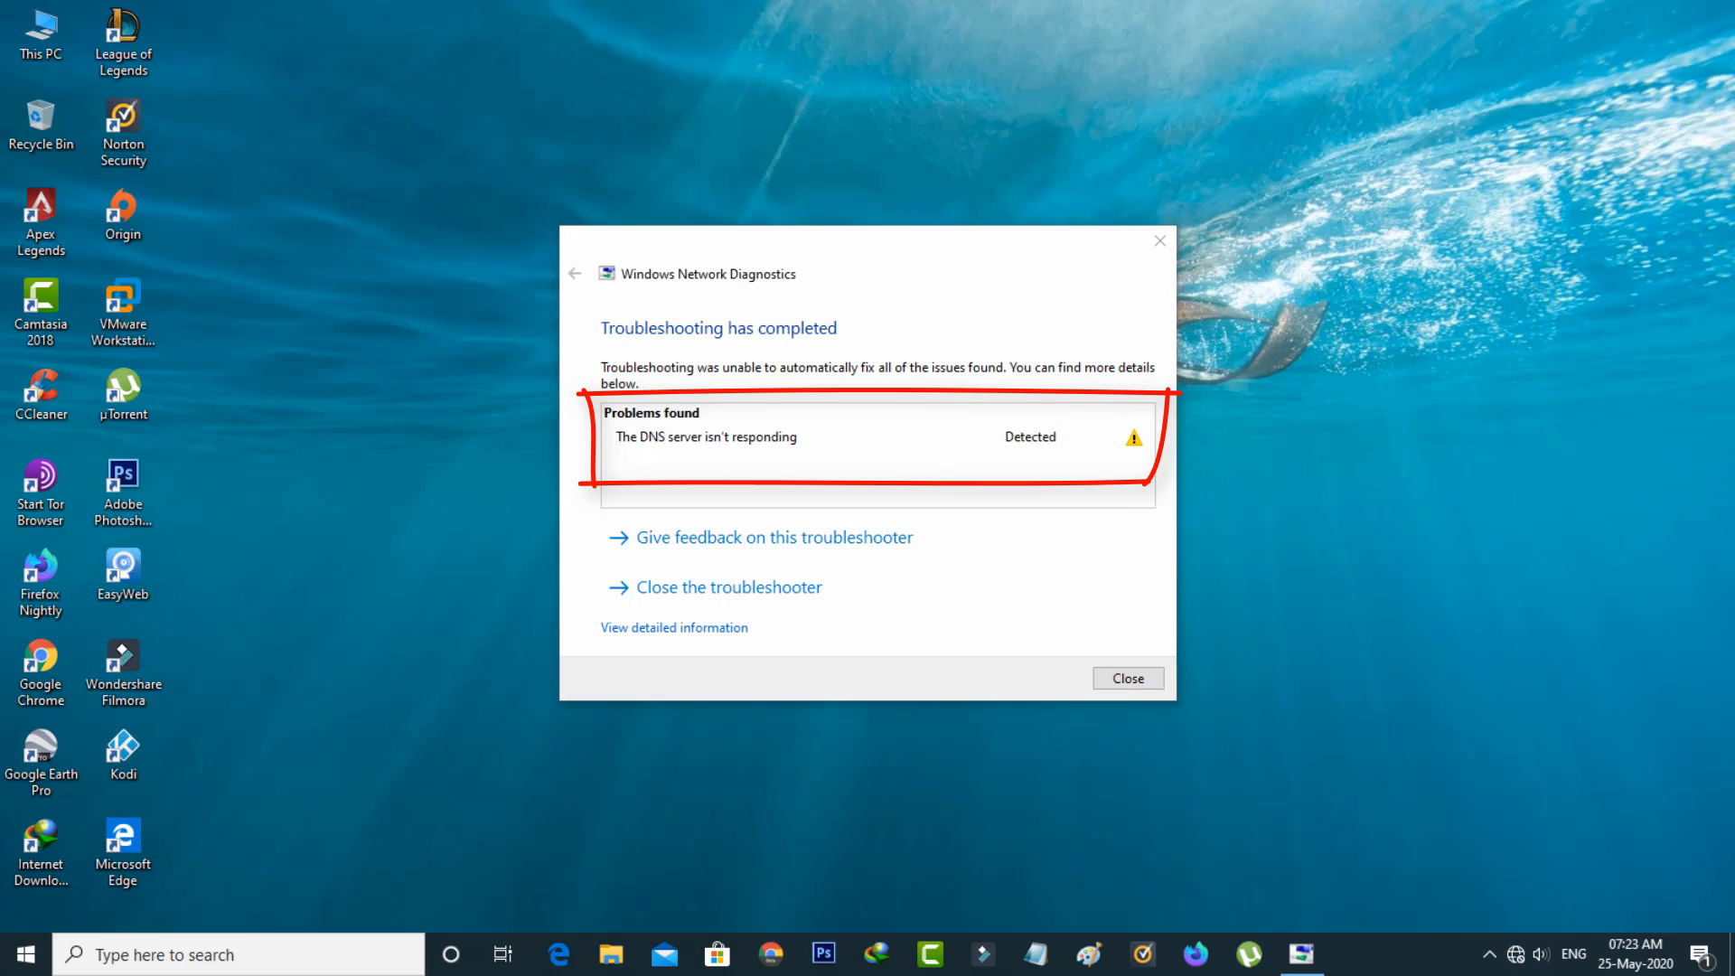
# Step: Dismiss the diagnostics results reporting the DNS server isn't responding
pyautogui.click(1127, 677)
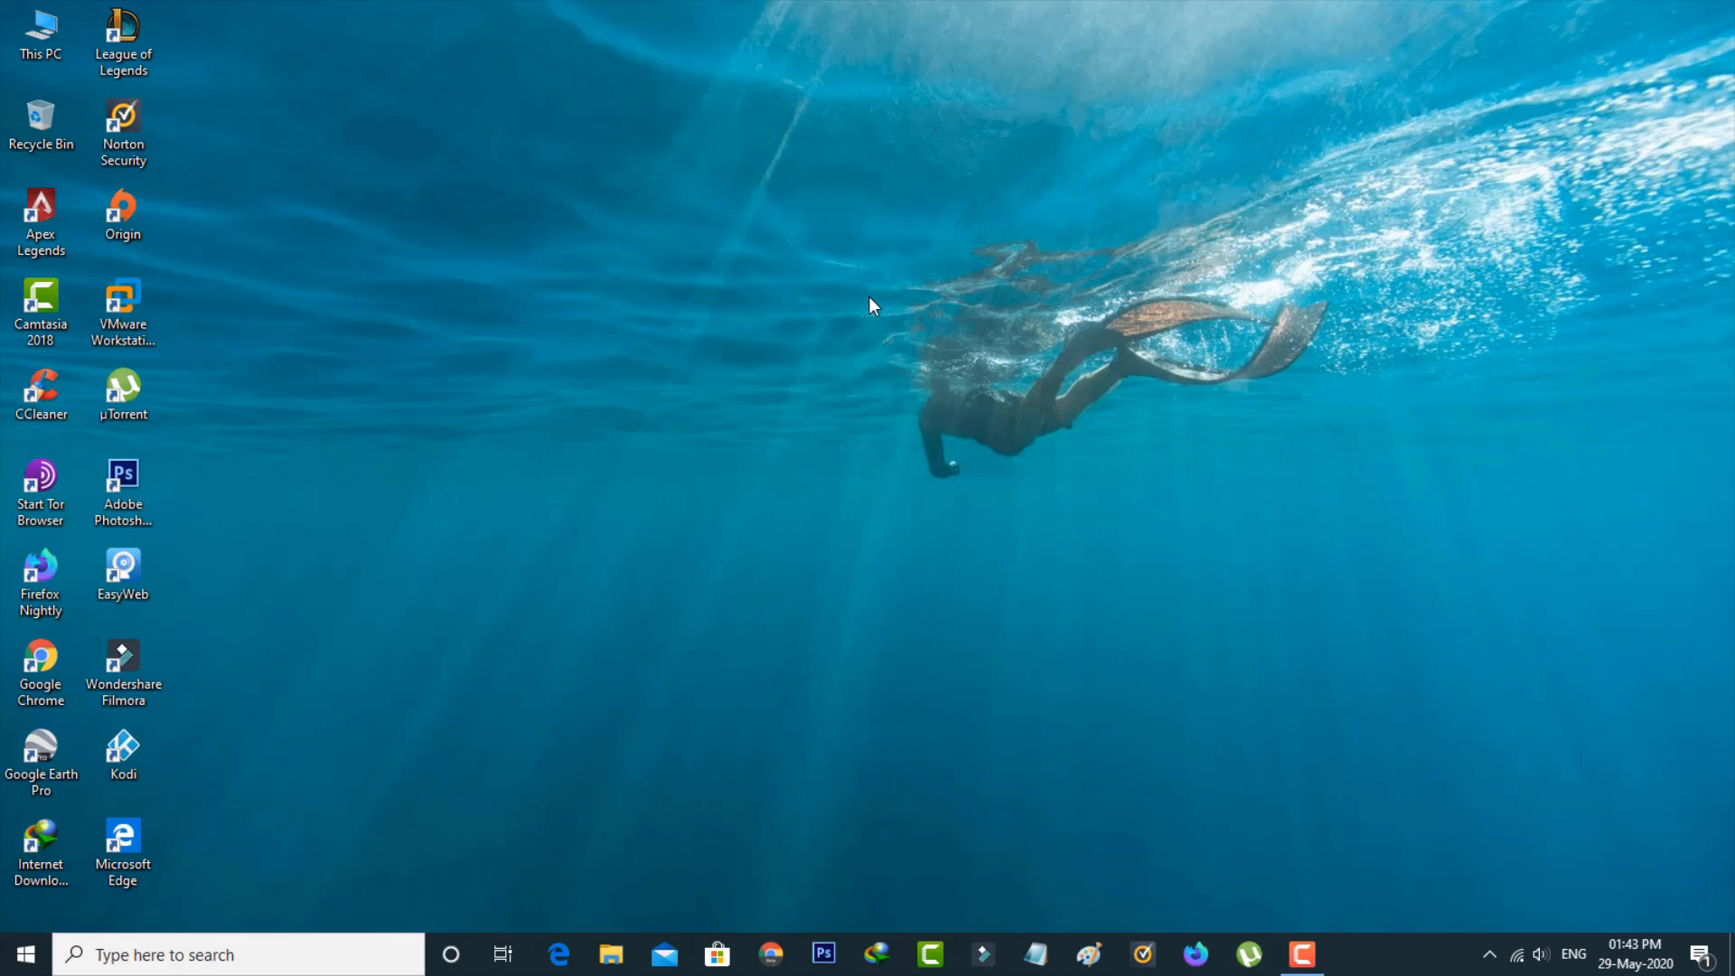
pyautogui.moveTo(886, 270)
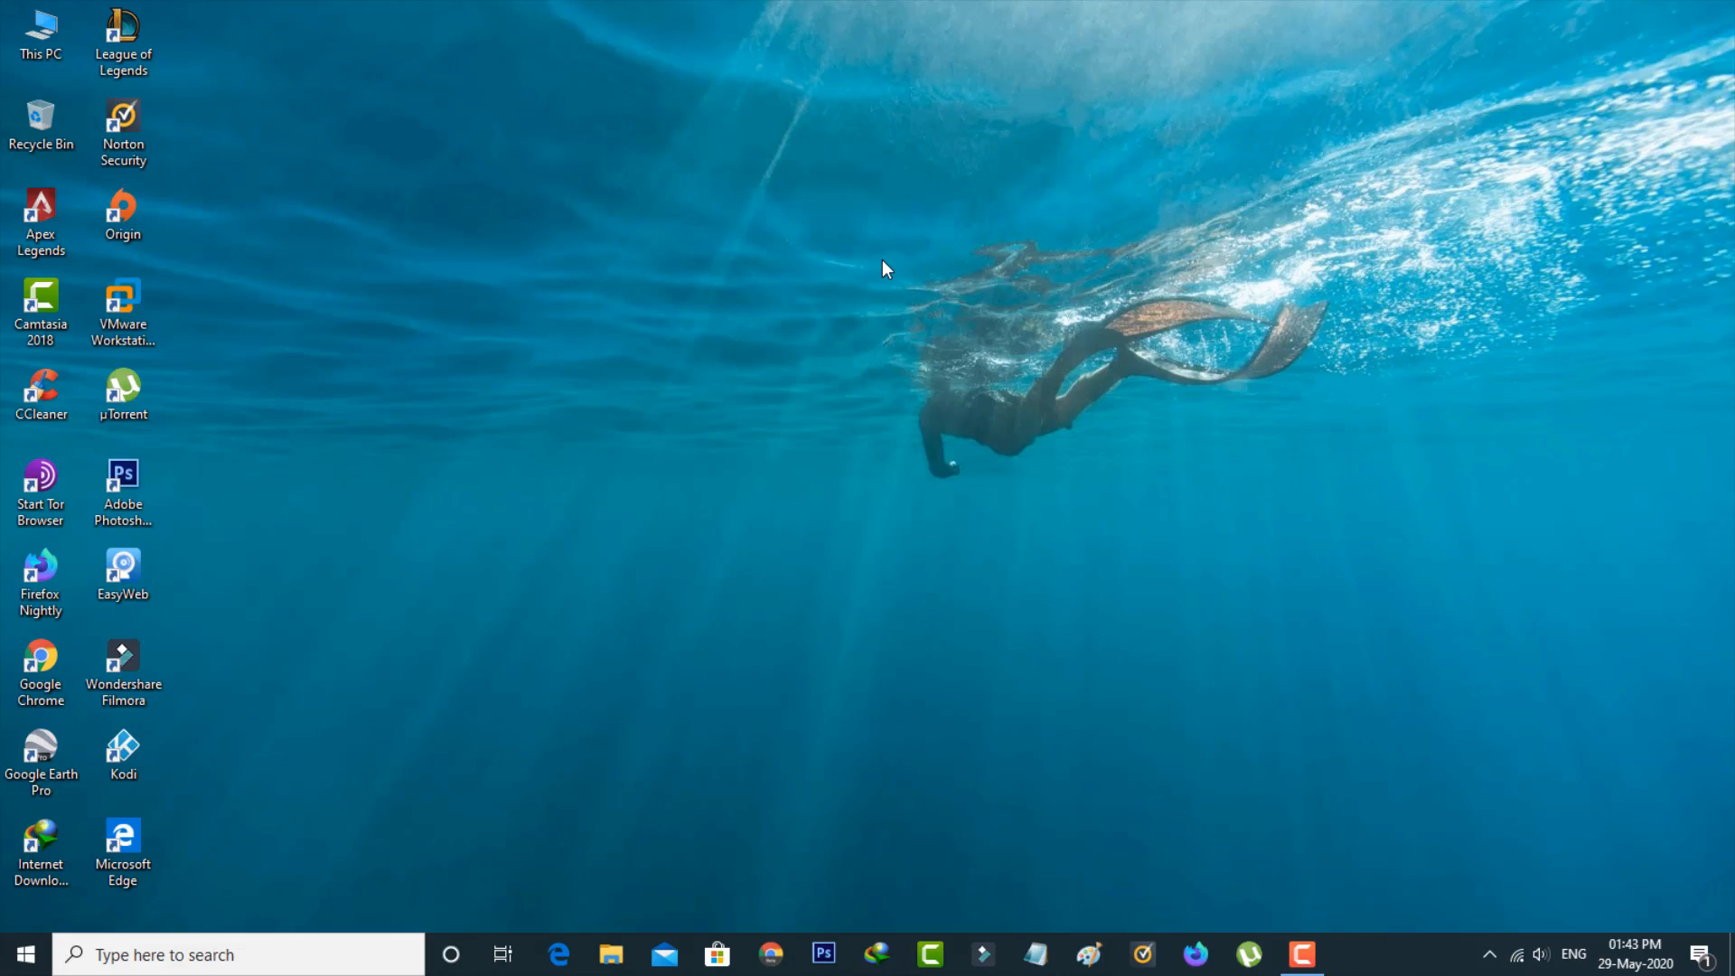
pyautogui.moveTo(1101, 506)
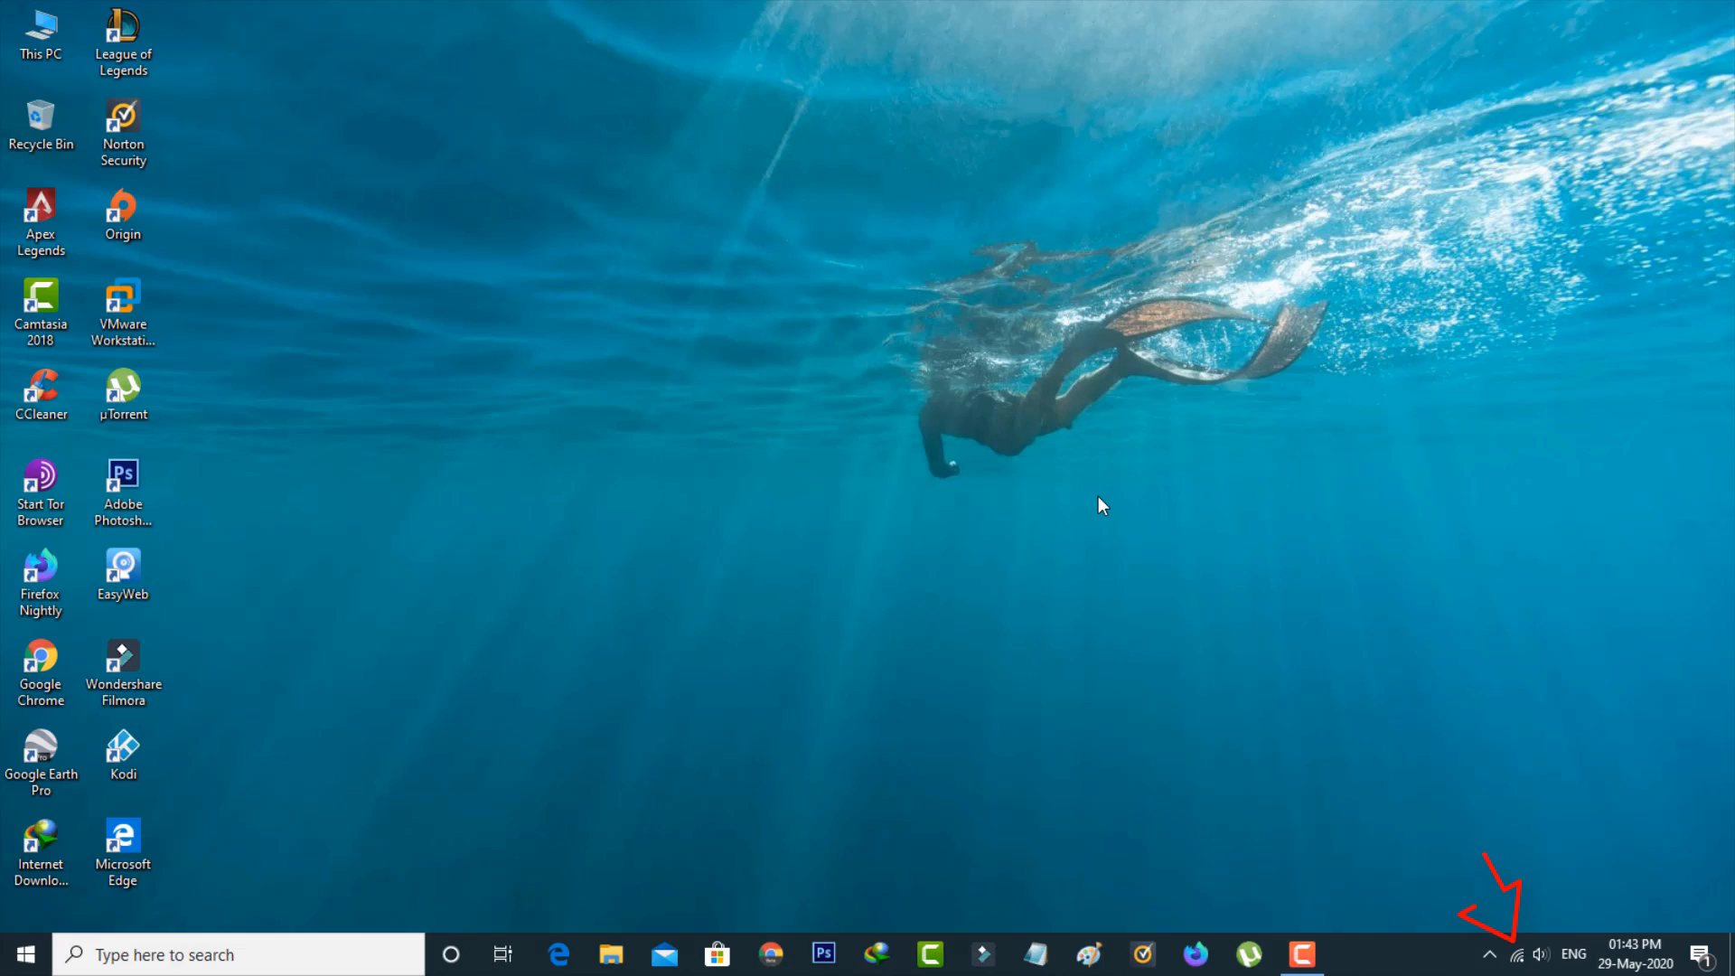
pyautogui.moveTo(1517, 971)
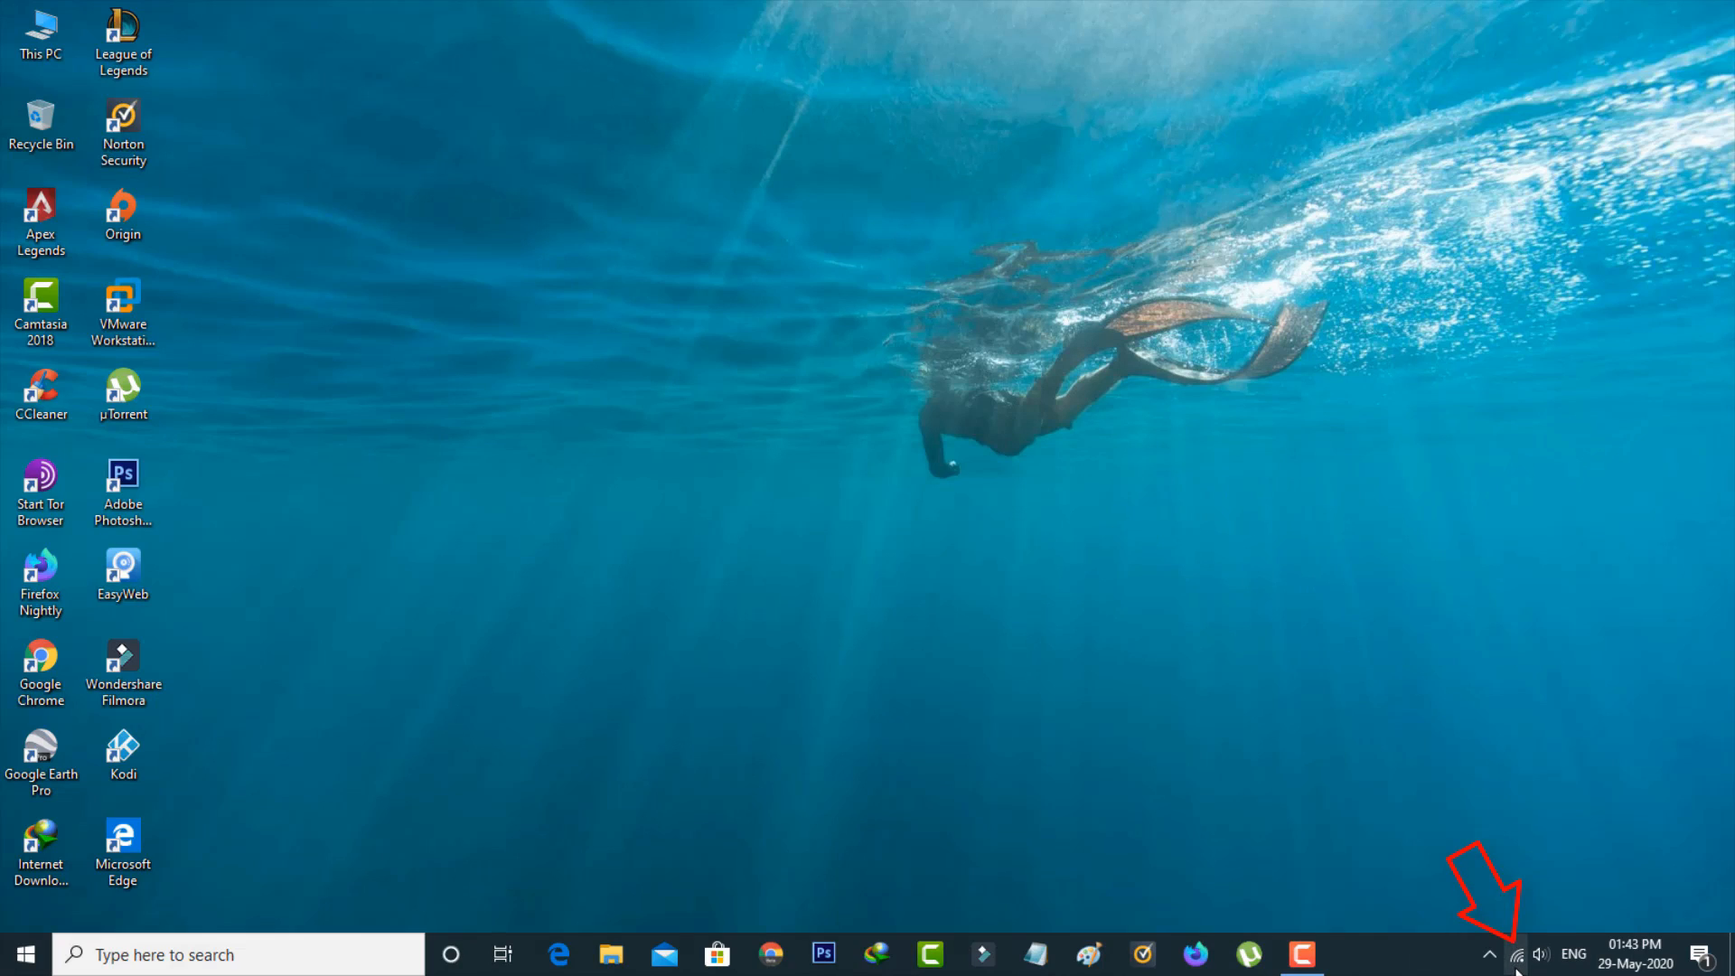
pyautogui.moveTo(1517, 952)
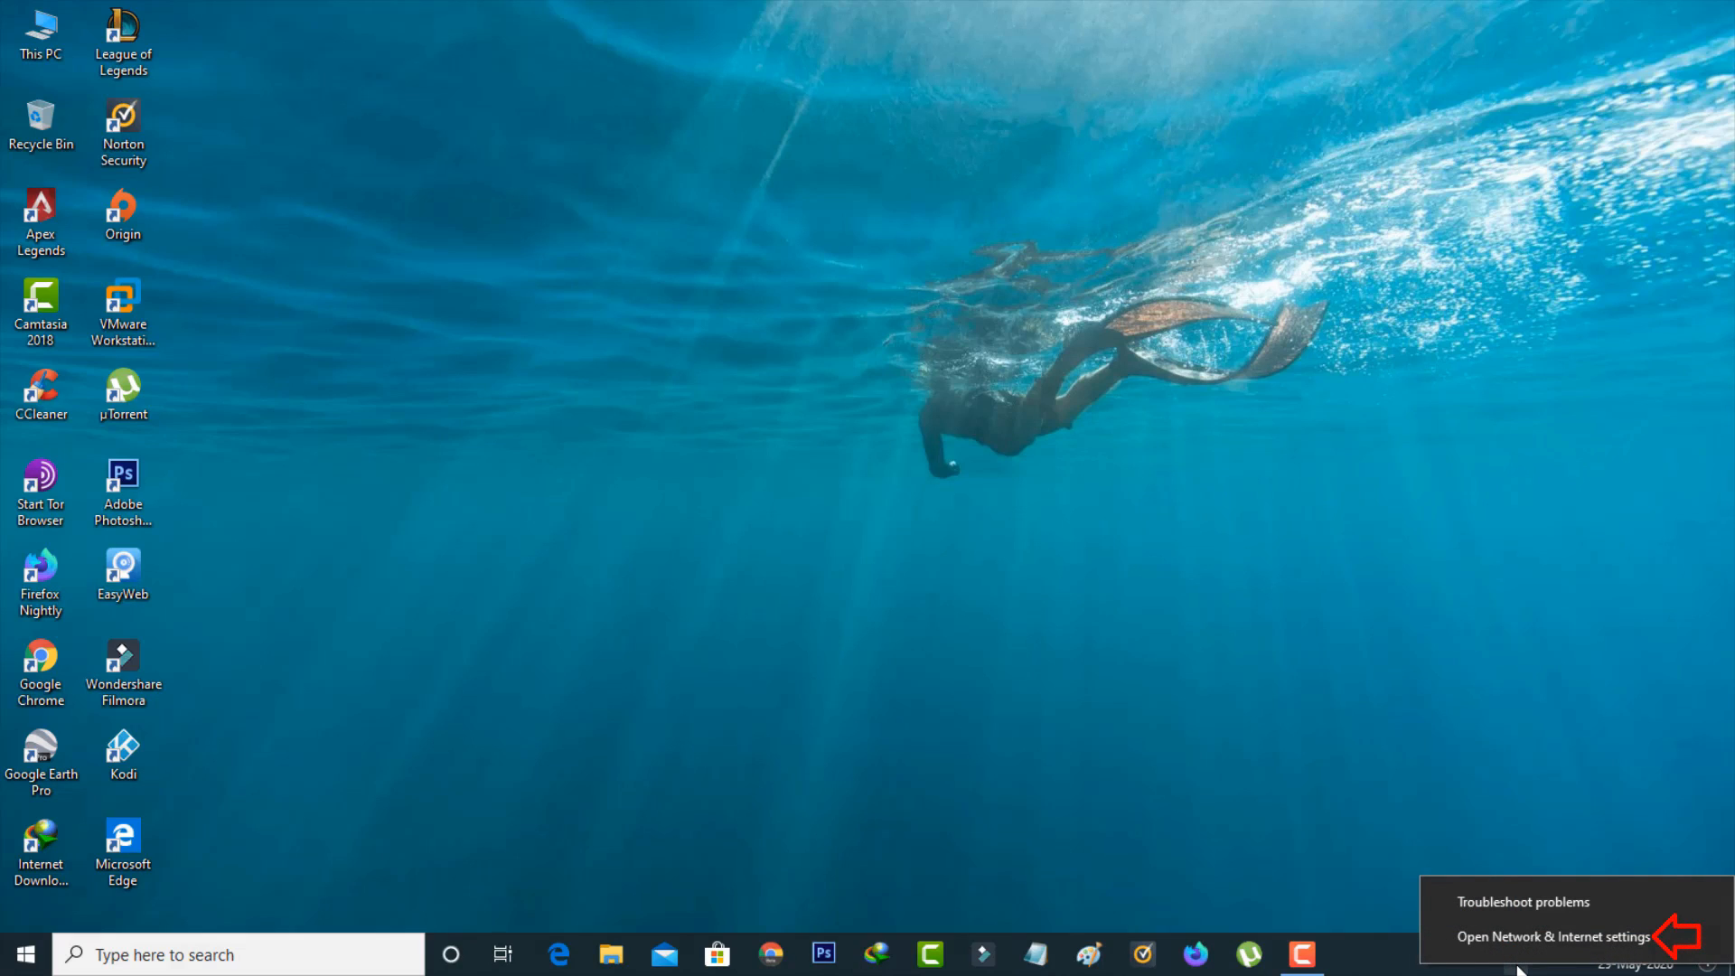
pyautogui.moveTo(1550, 937)
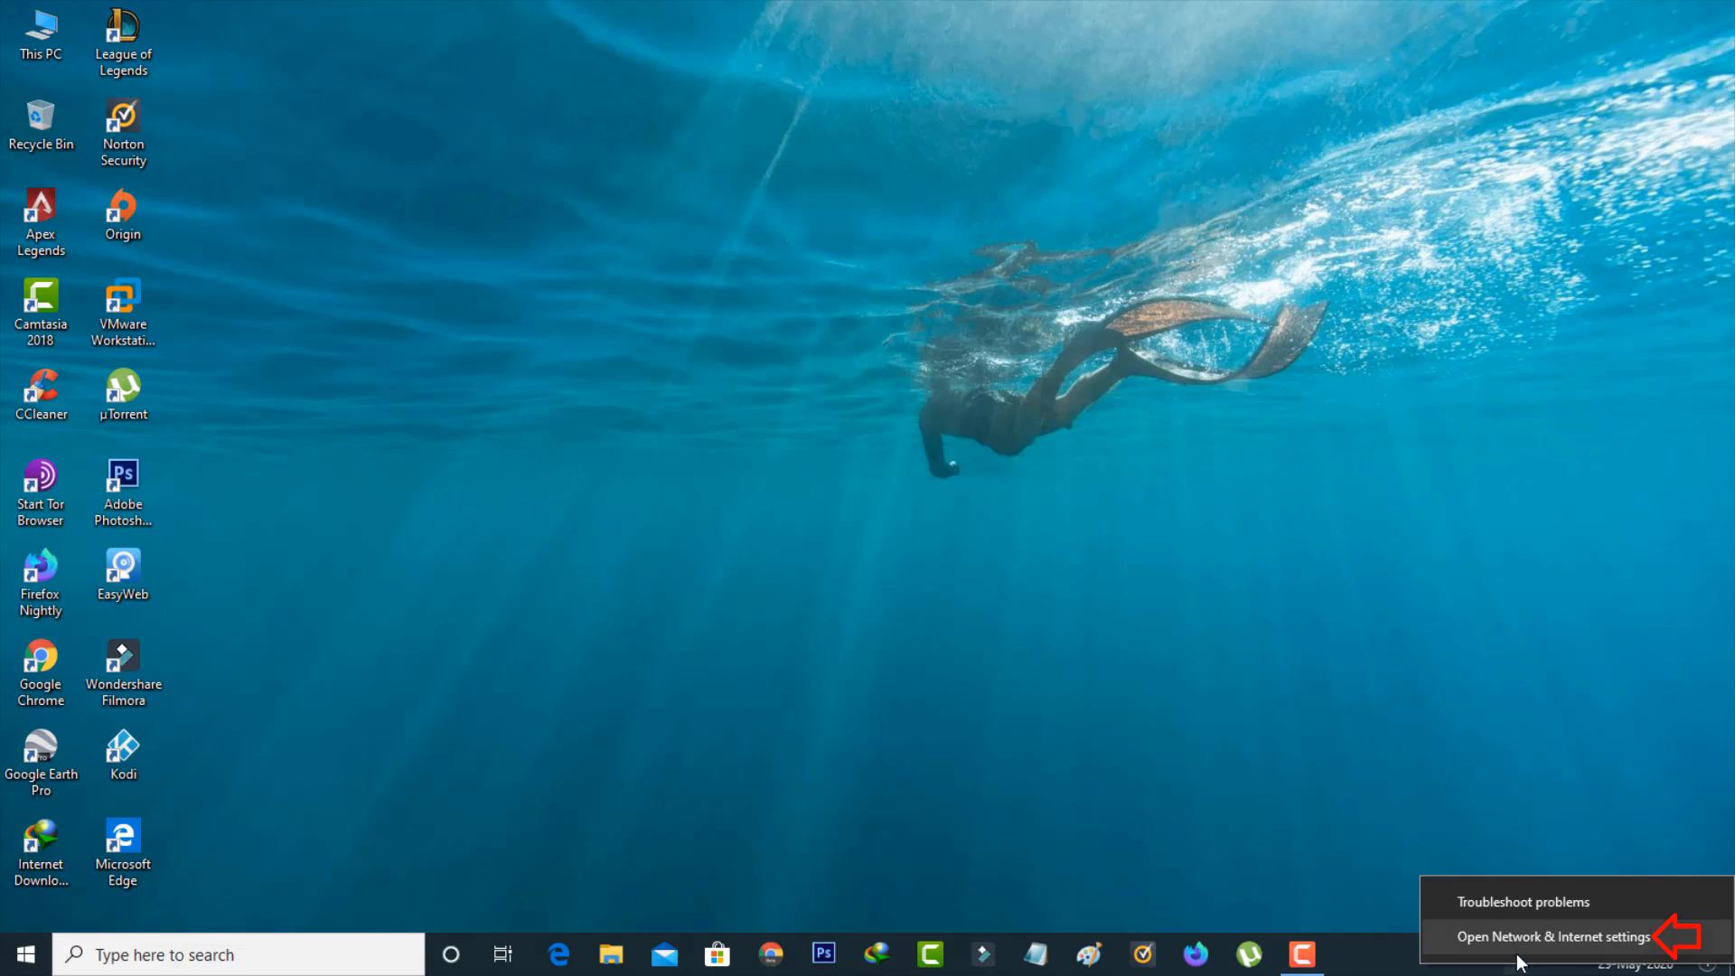
# Step: Open Network & Internet settings from the taskbar network icon's menu
pyautogui.click(1552, 937)
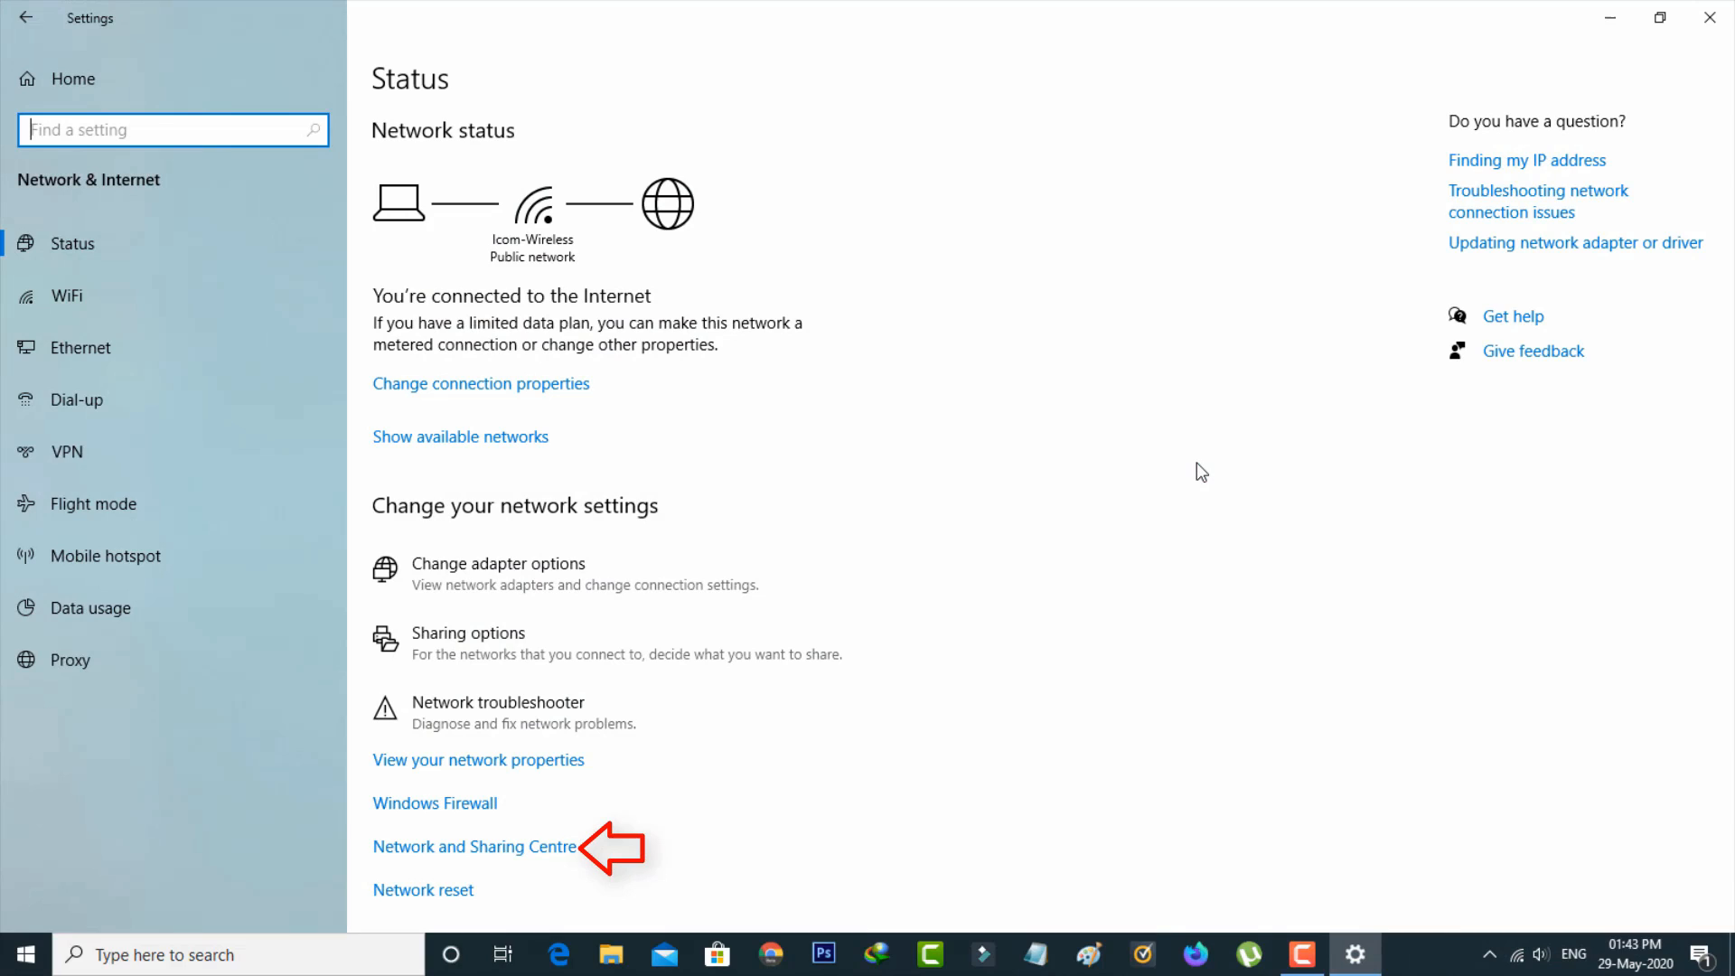
pyautogui.moveTo(606, 643)
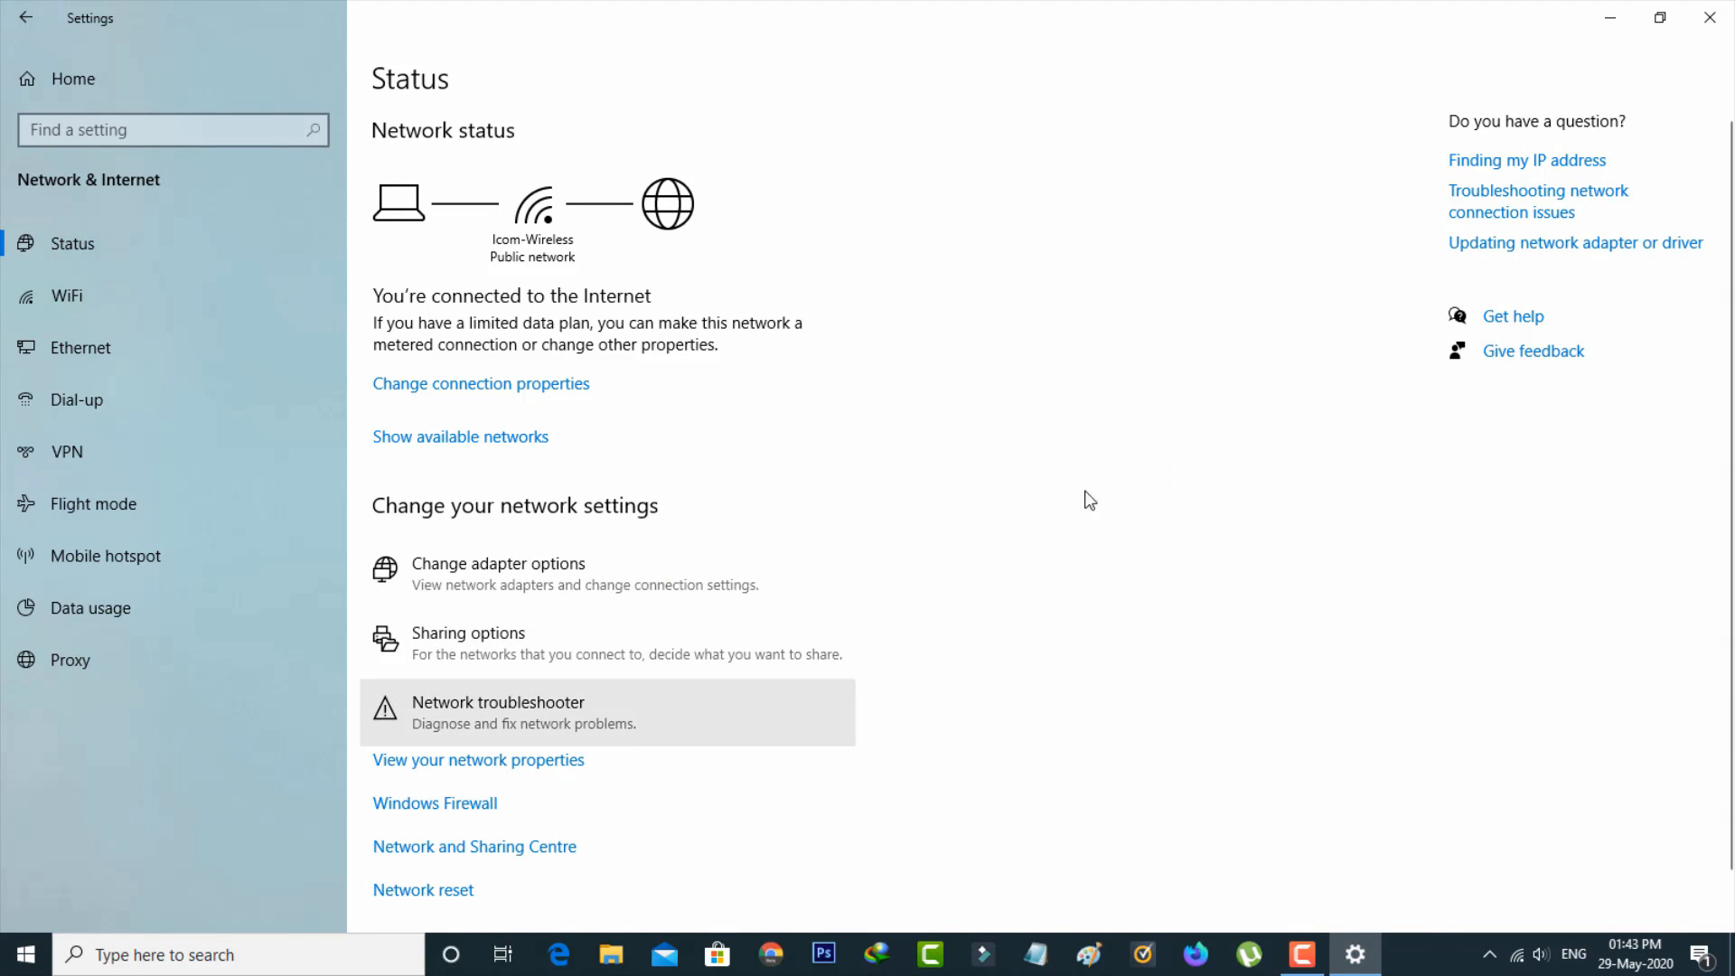
# Step: Open the Icom-Wireless WiFi connection's Properties via Network and Sharing Centre
pyautogui.click(474, 847)
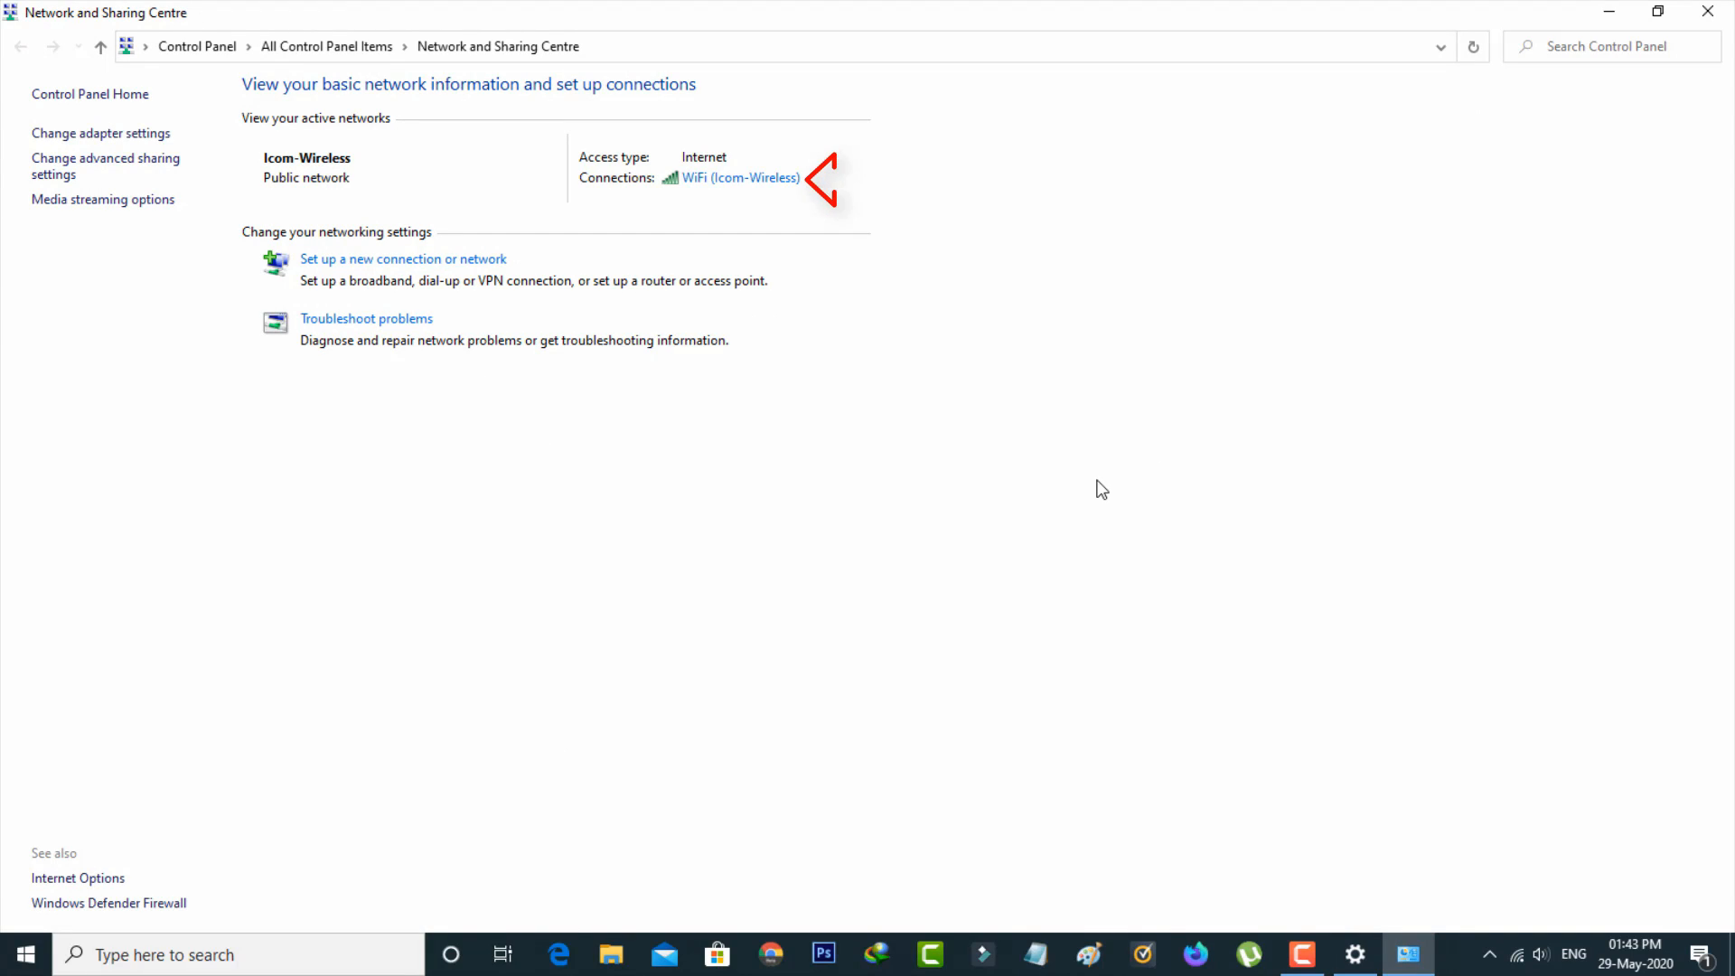
pyautogui.click(741, 178)
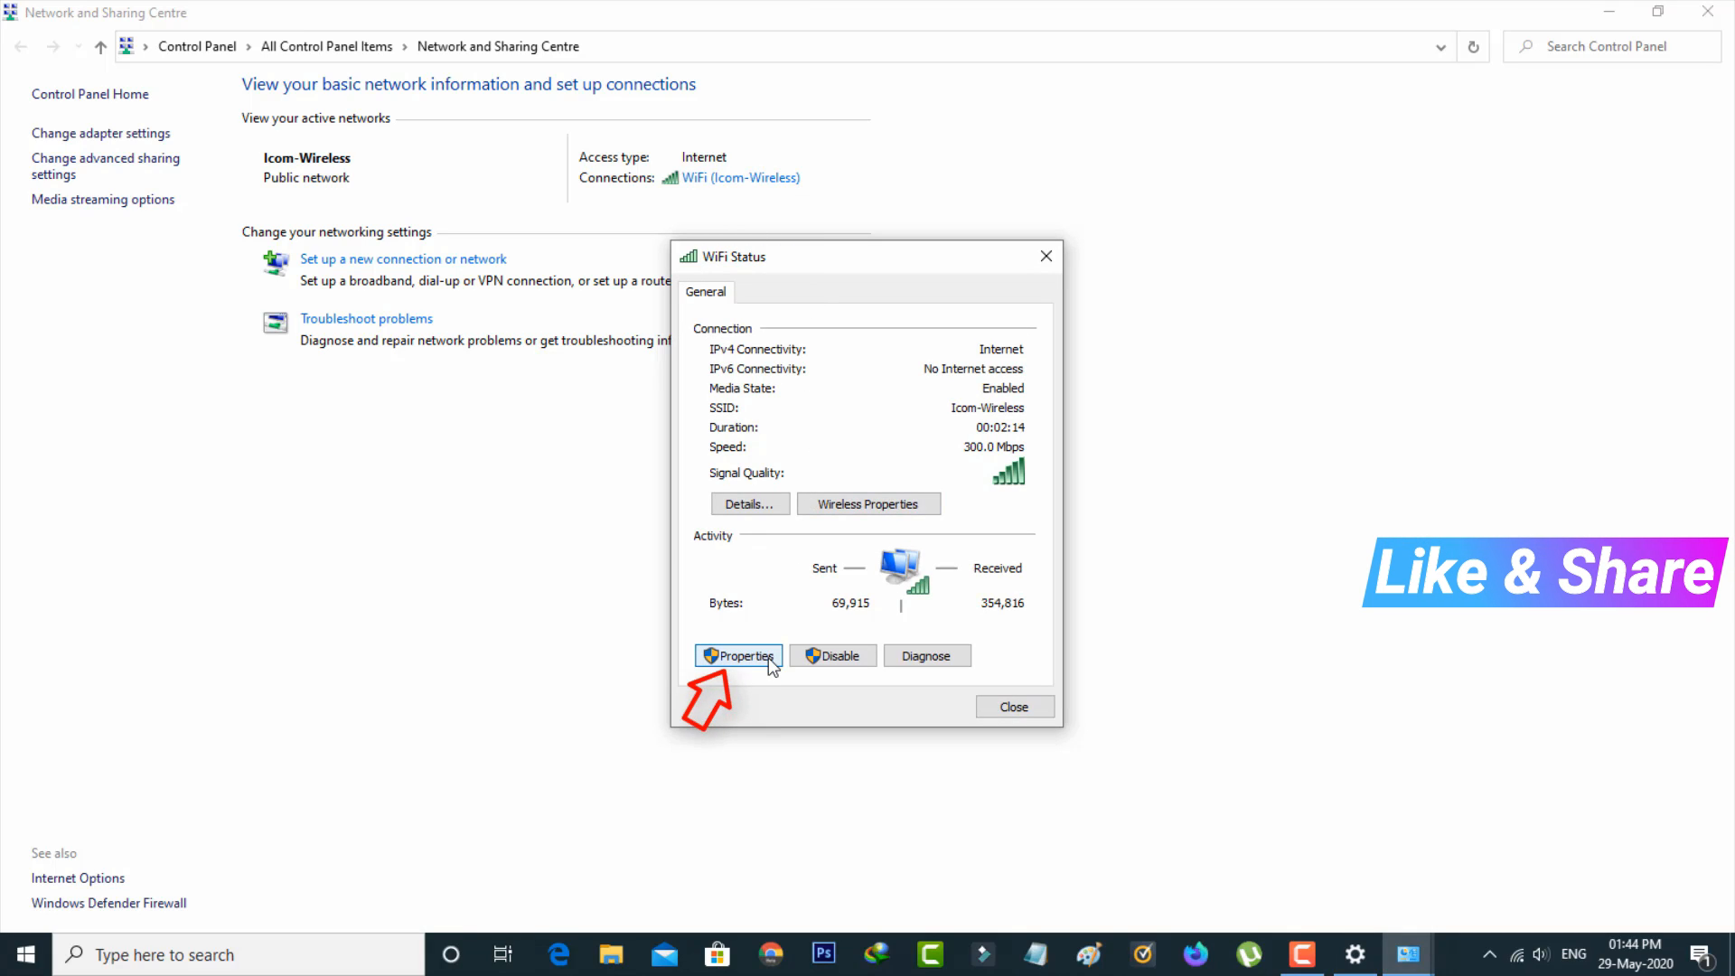
pyautogui.click(738, 655)
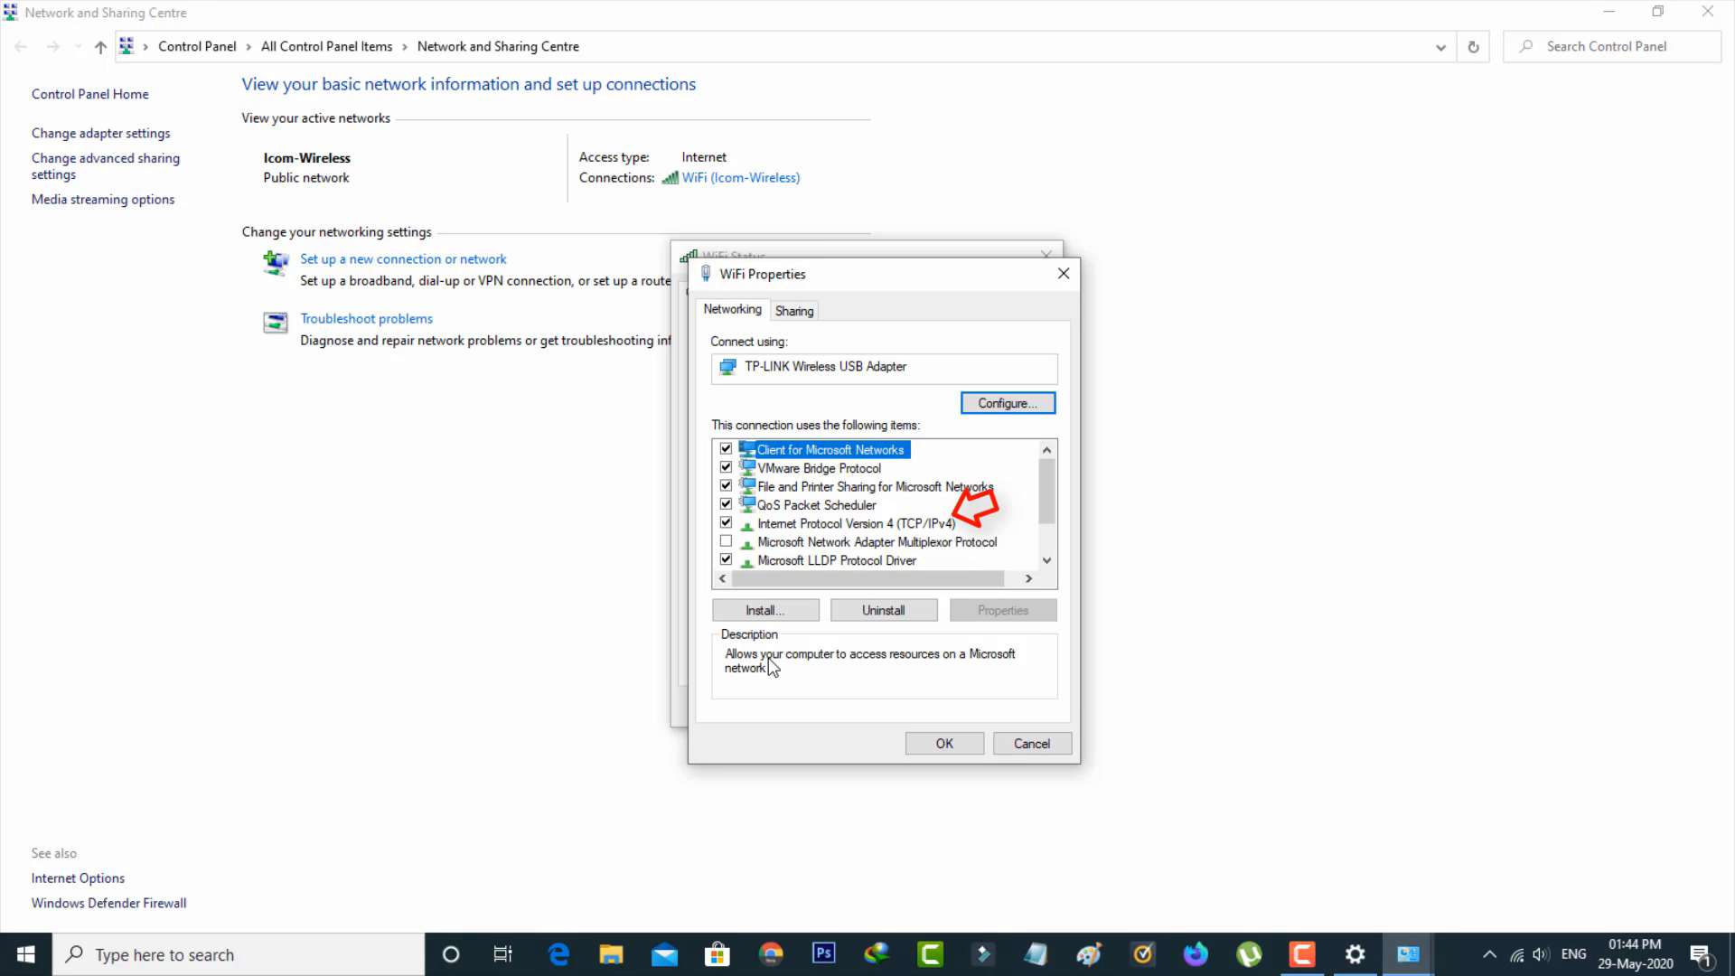
pyautogui.moveTo(843, 532)
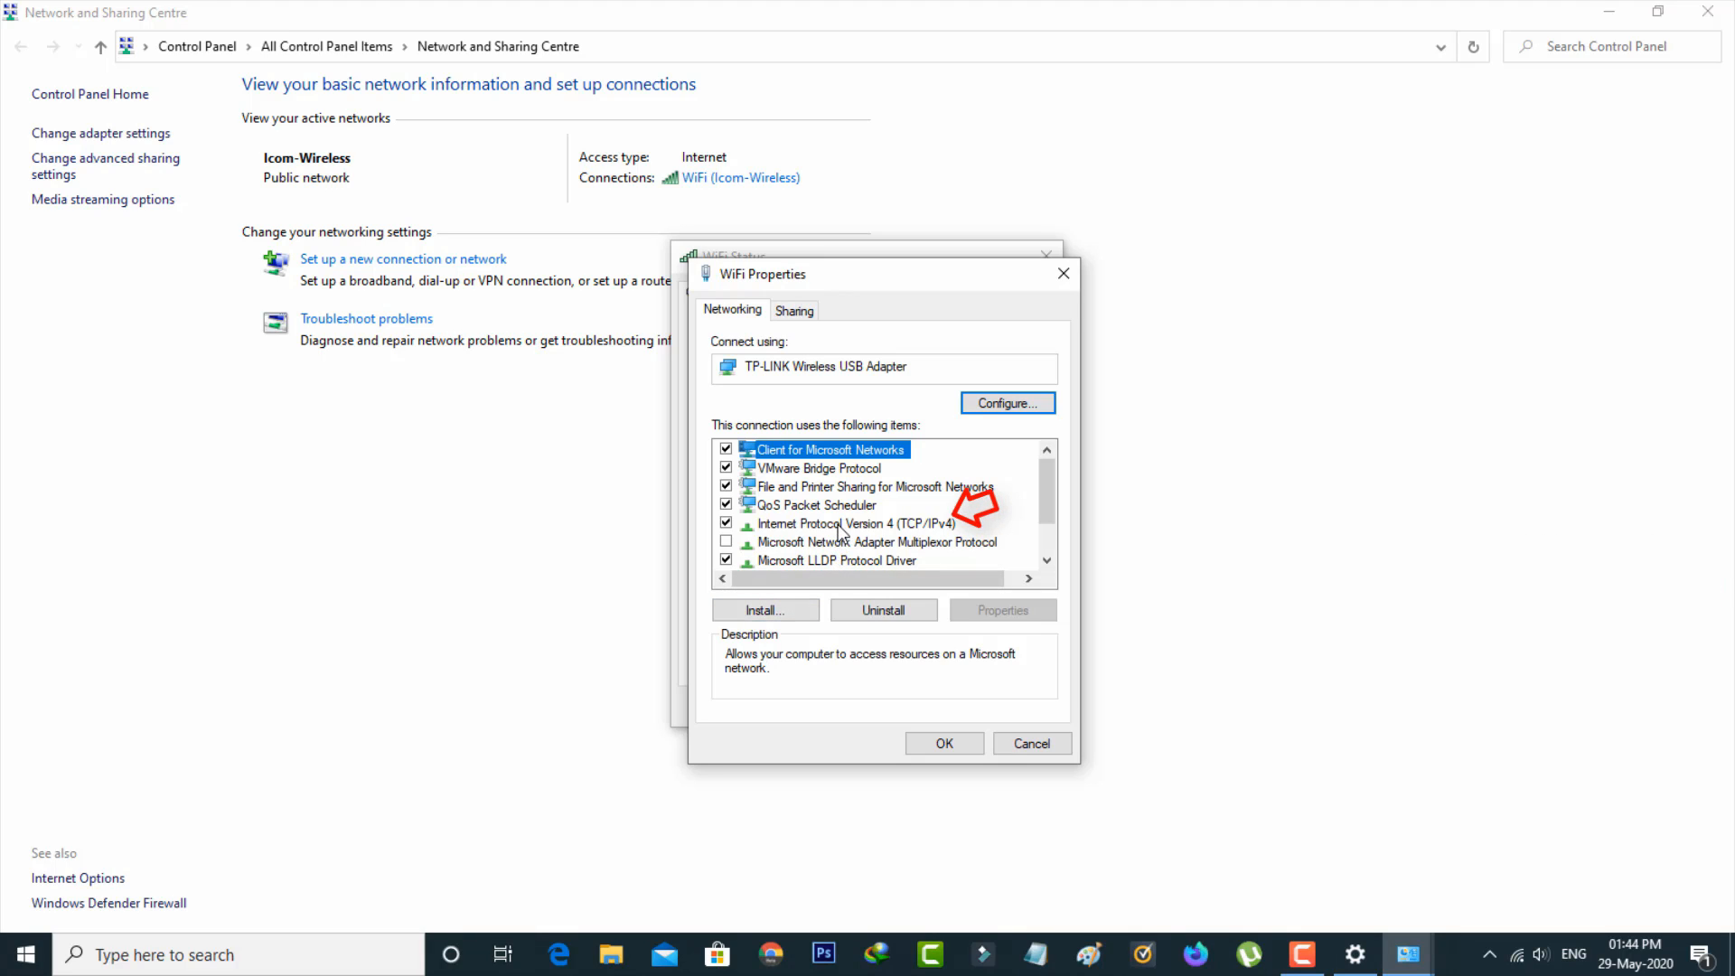
# Step: Set IPv4 DNS servers to 8.8.8.8 and 8.8.4.4, validating settings on exit
pyautogui.doubleClick(856, 523)
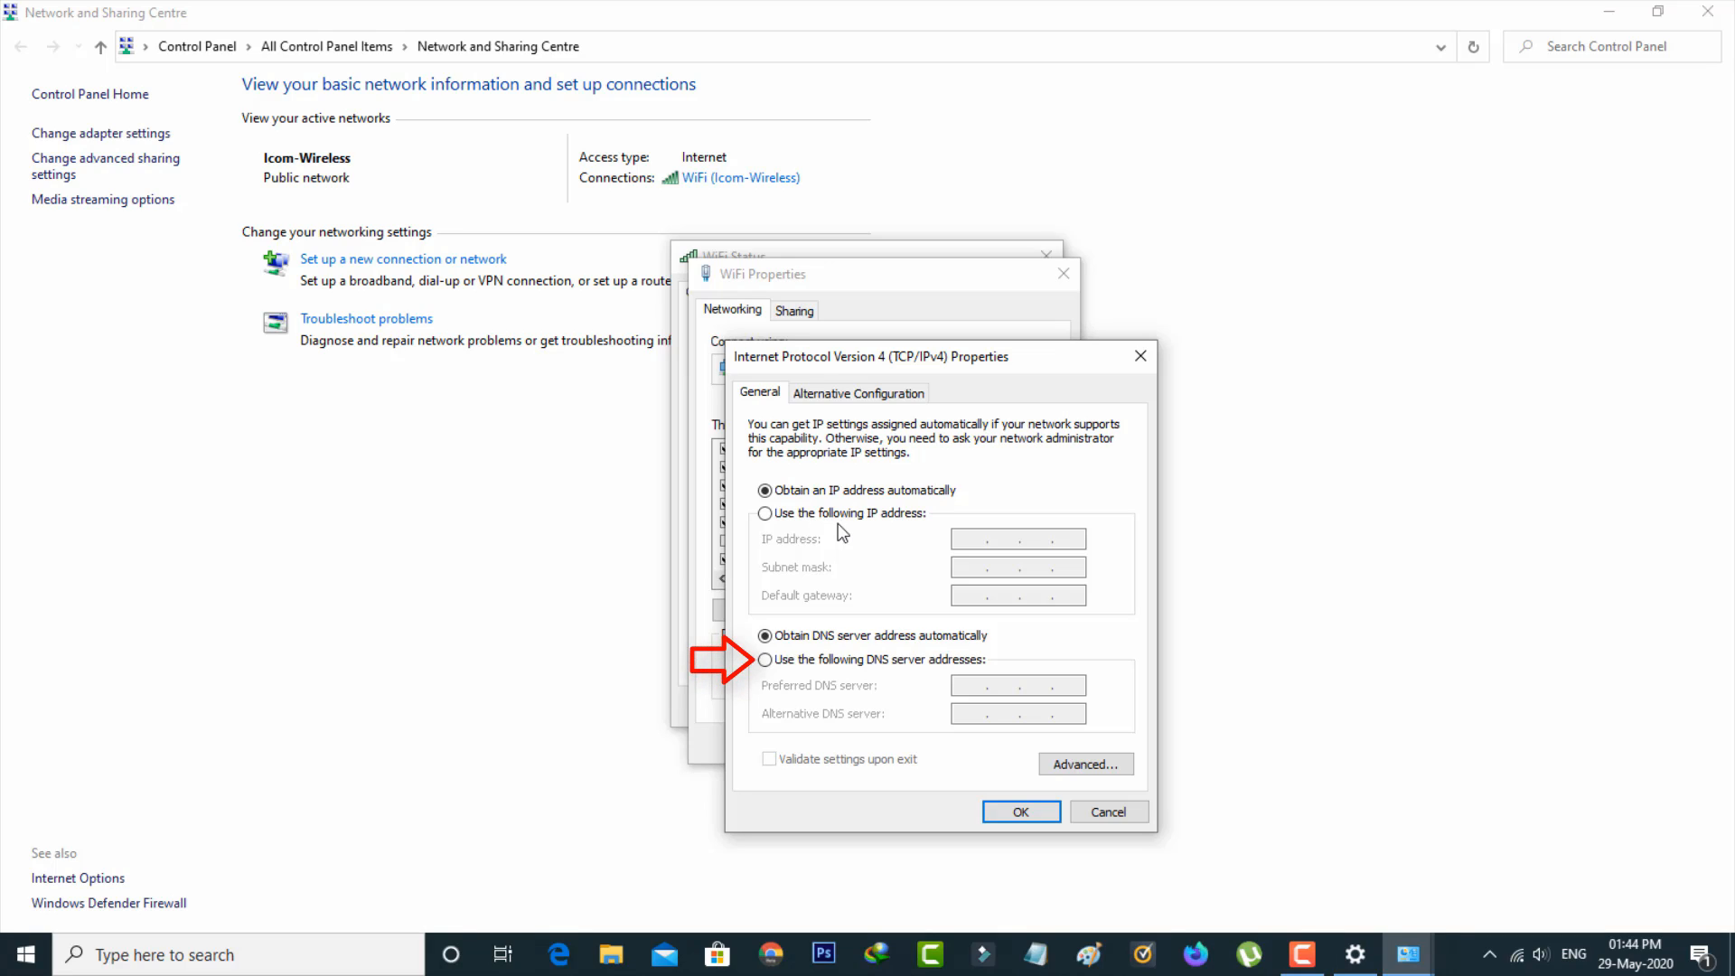
pyautogui.click(765, 660)
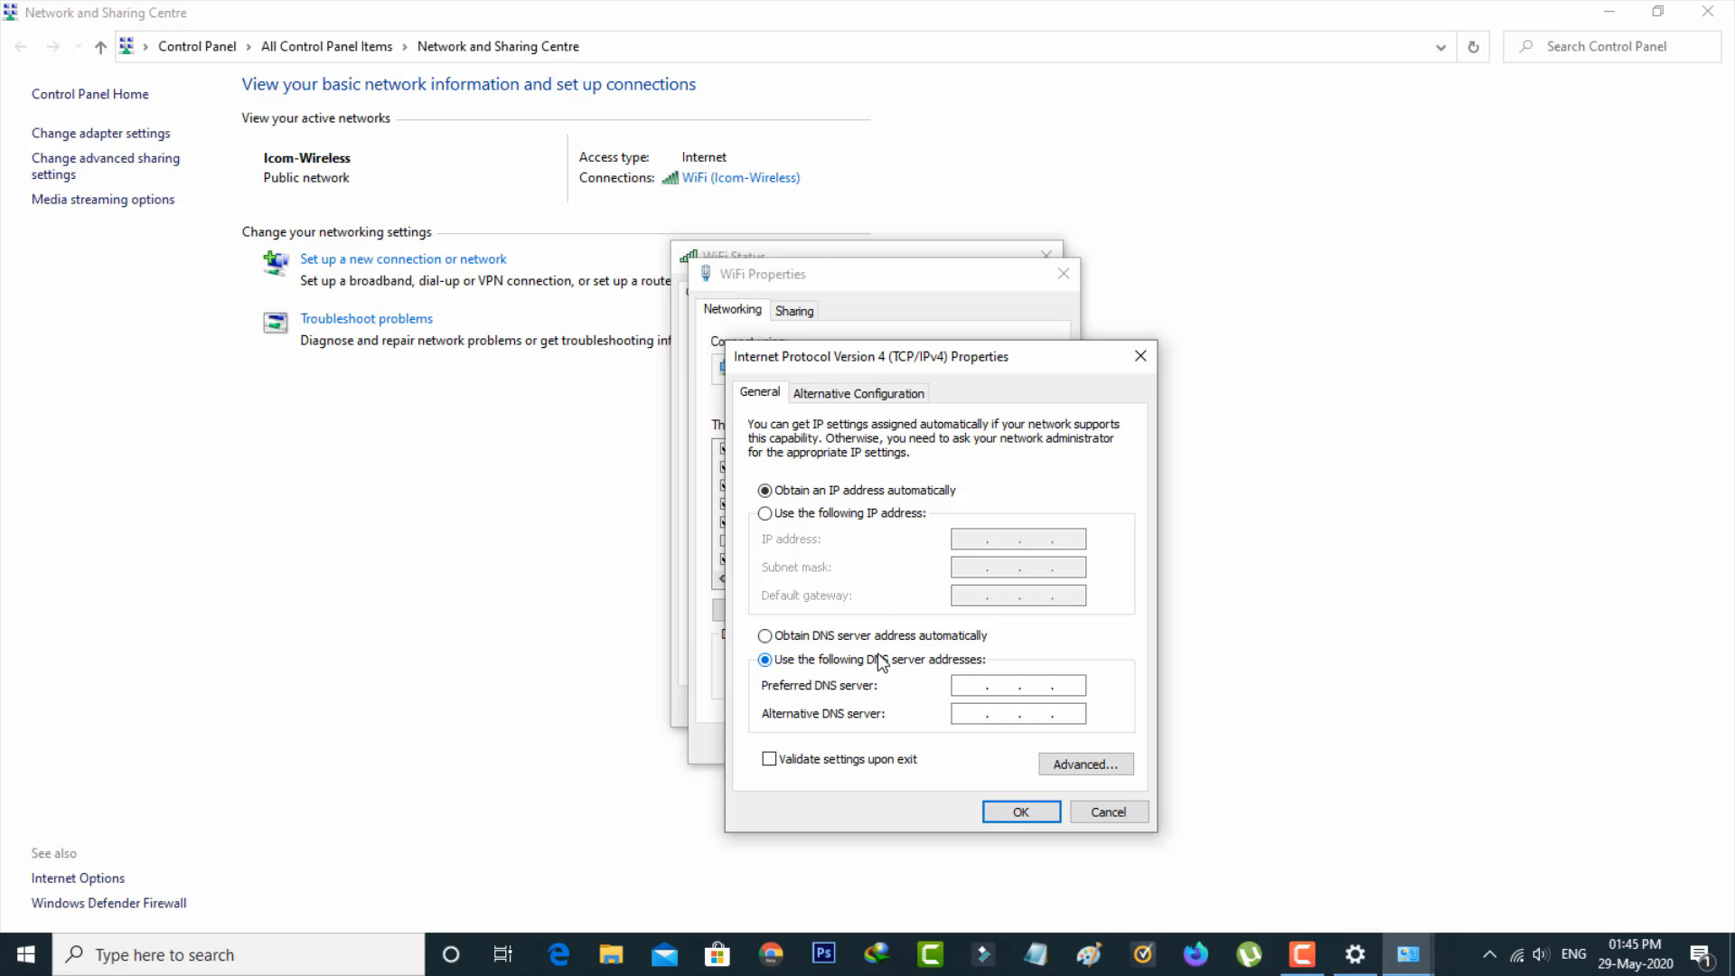
pyautogui.write('8.8.8.8')
pyautogui.click(1018, 713)
pyautogui.write('8.8.4.4')
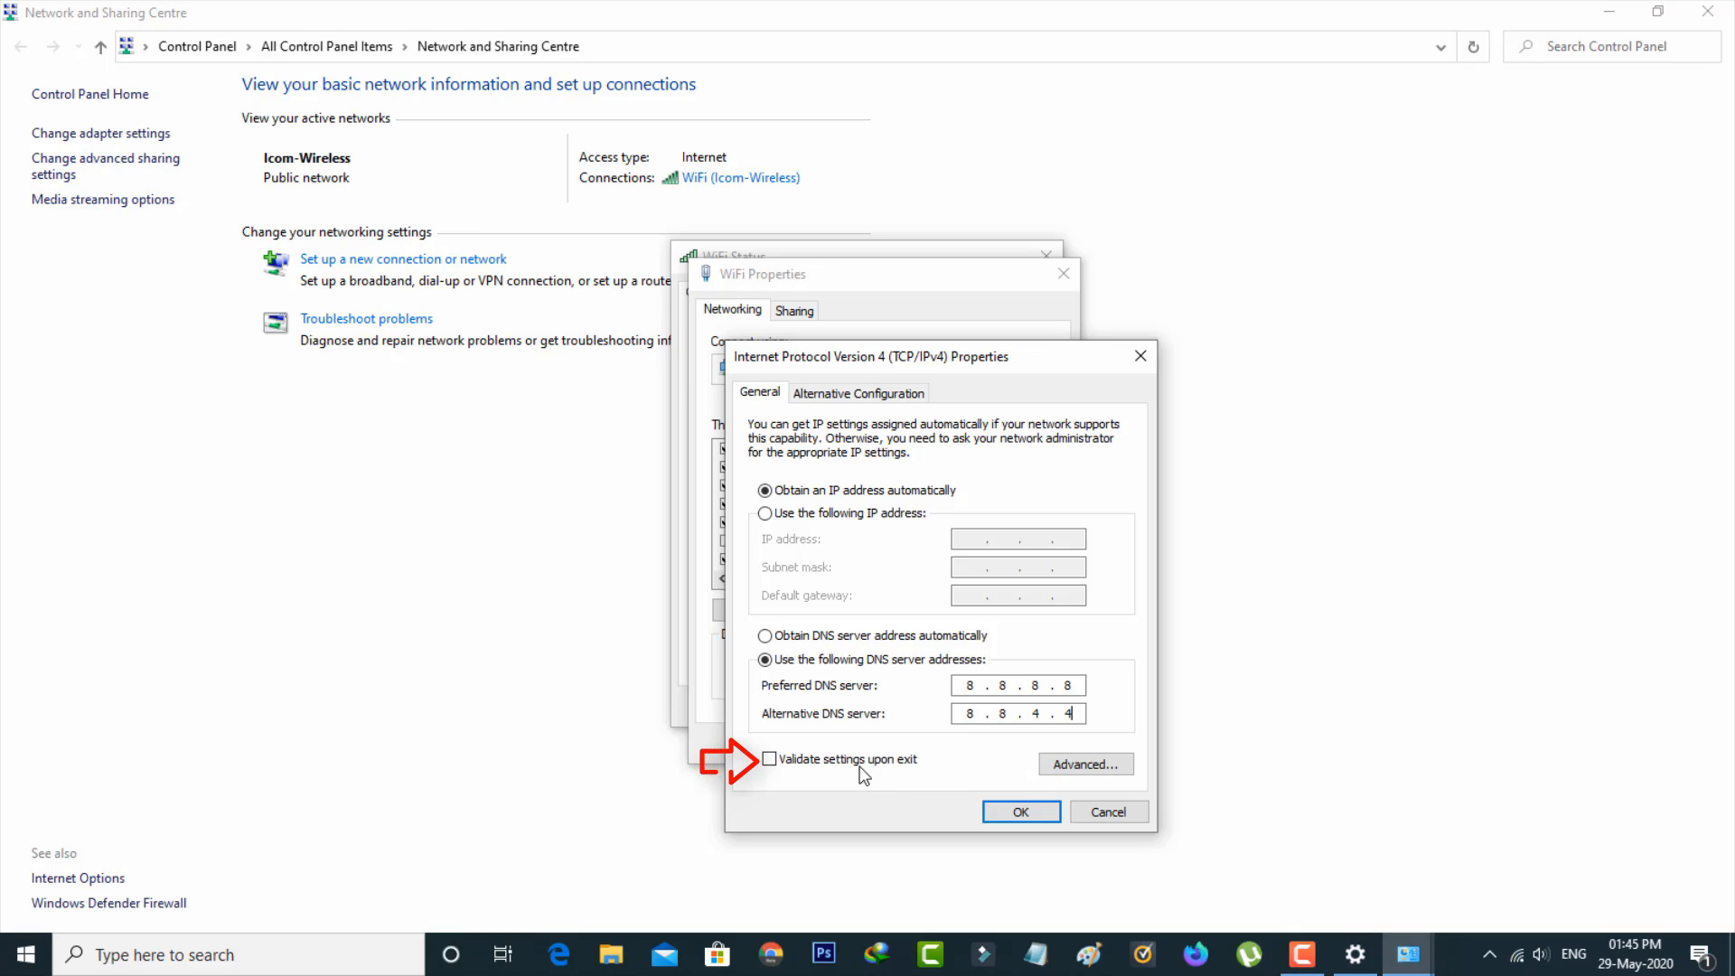
pyautogui.click(769, 759)
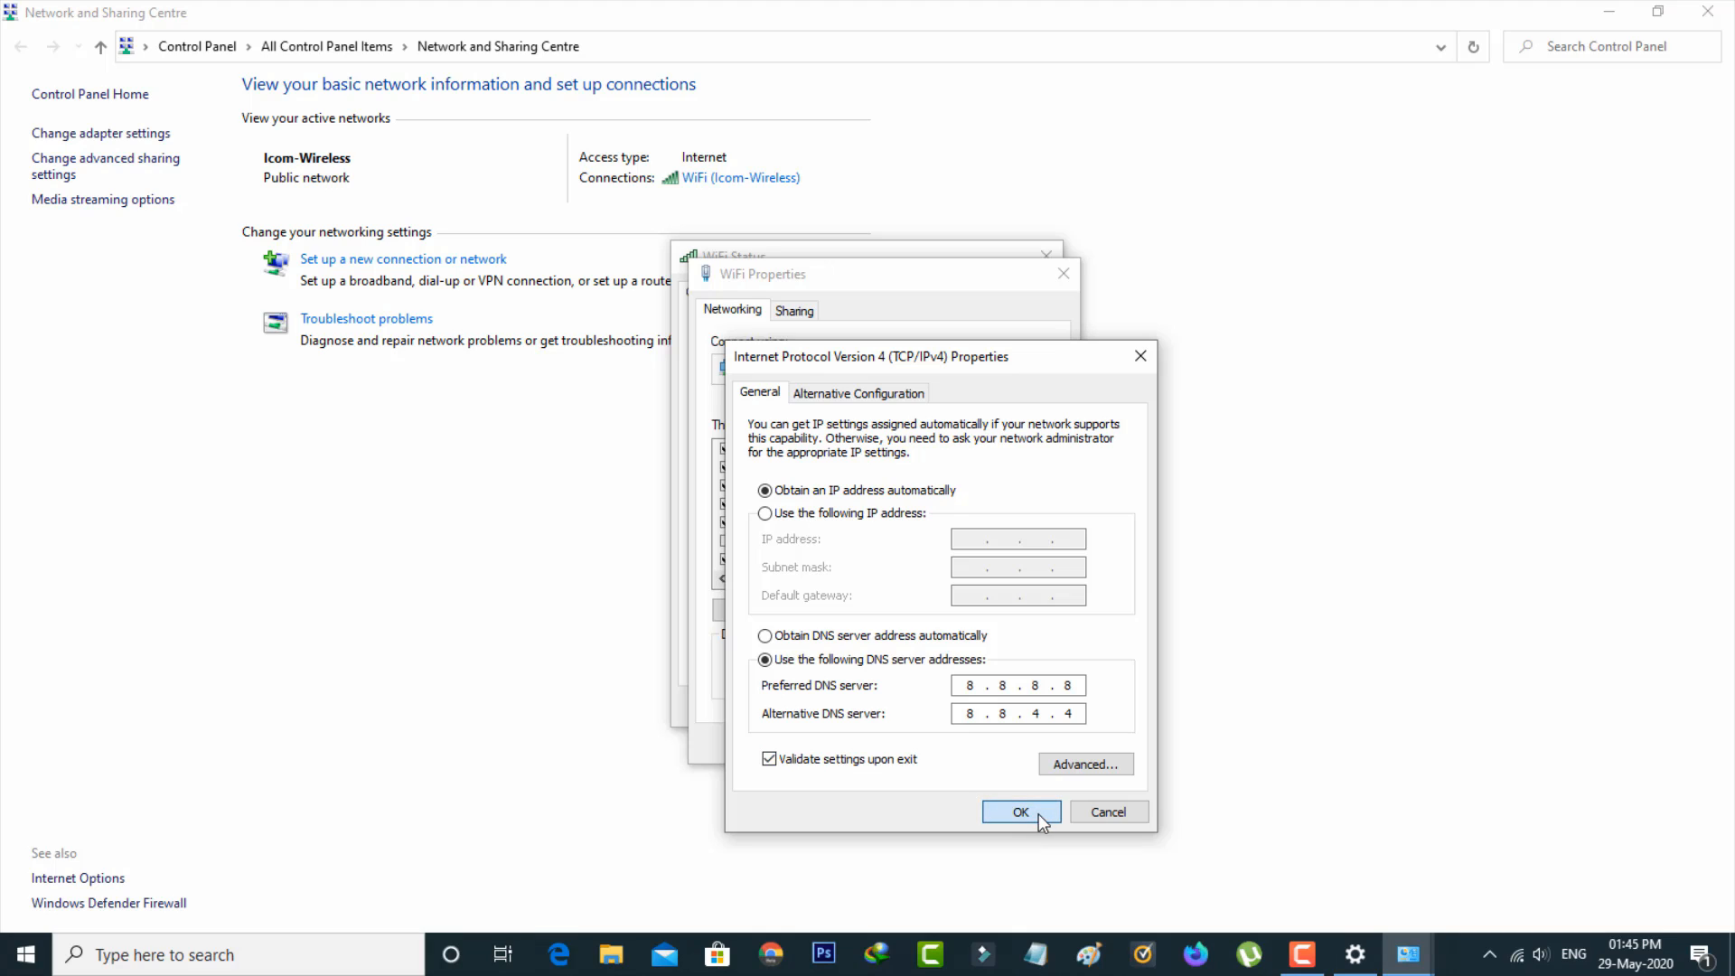
pyautogui.click(1019, 811)
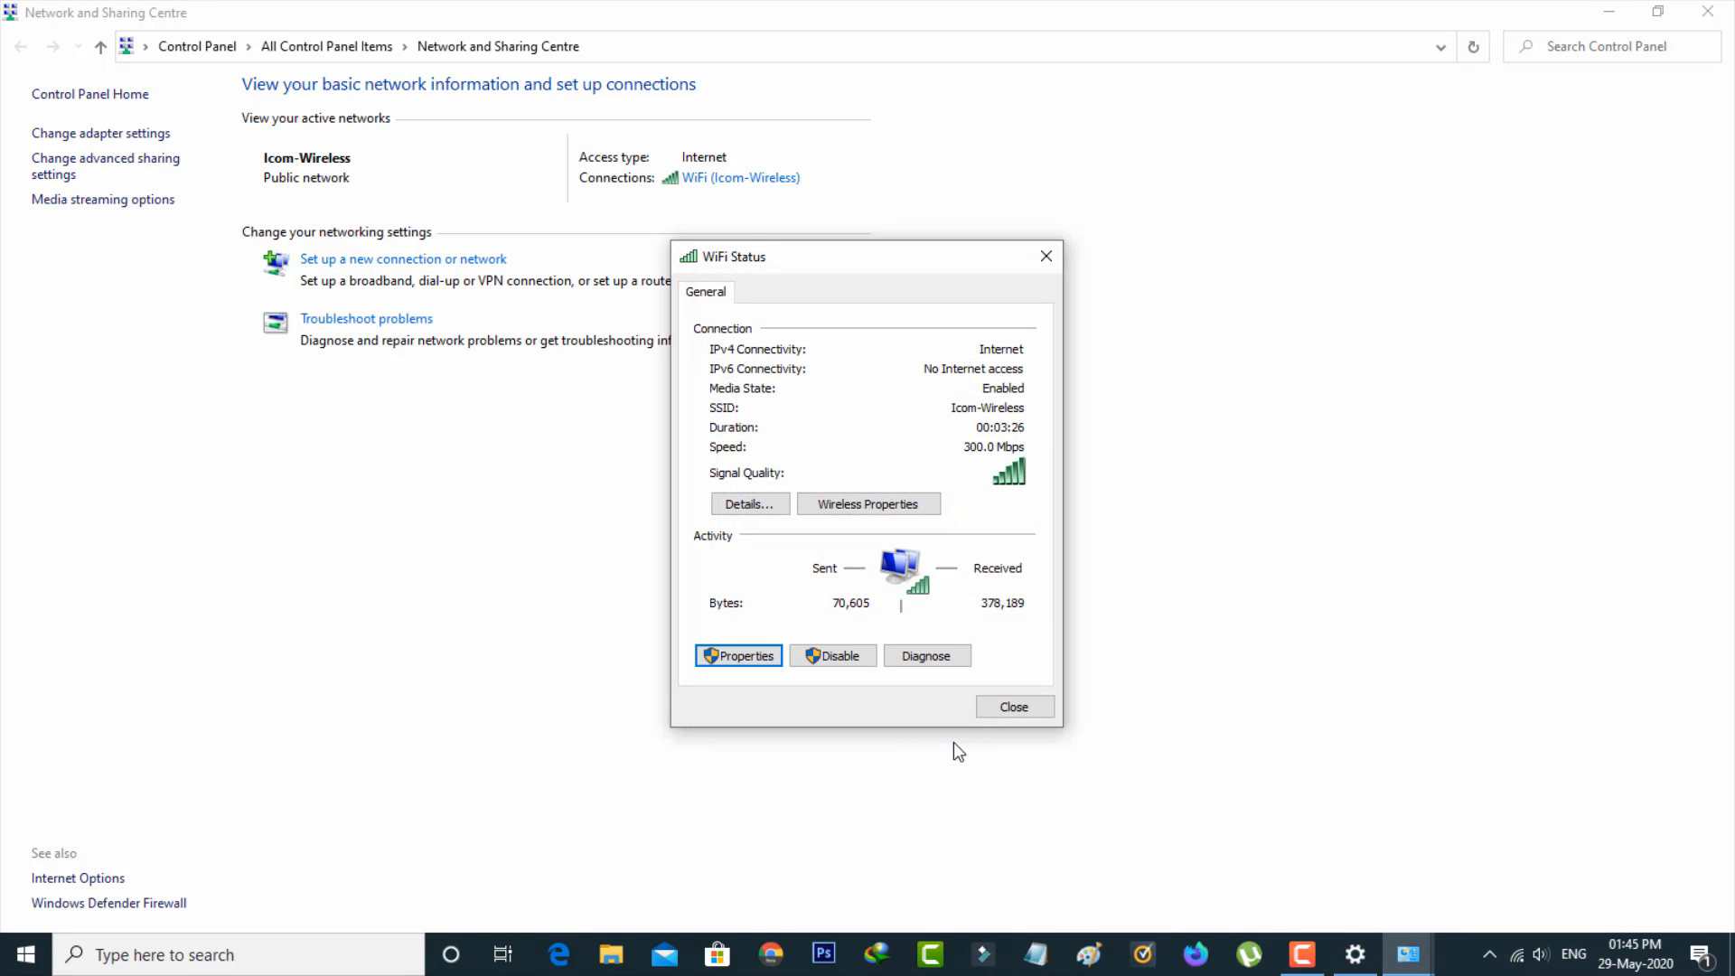
# Step: Close the WiFi status window and the network troubleshooter
pyautogui.click(926, 655)
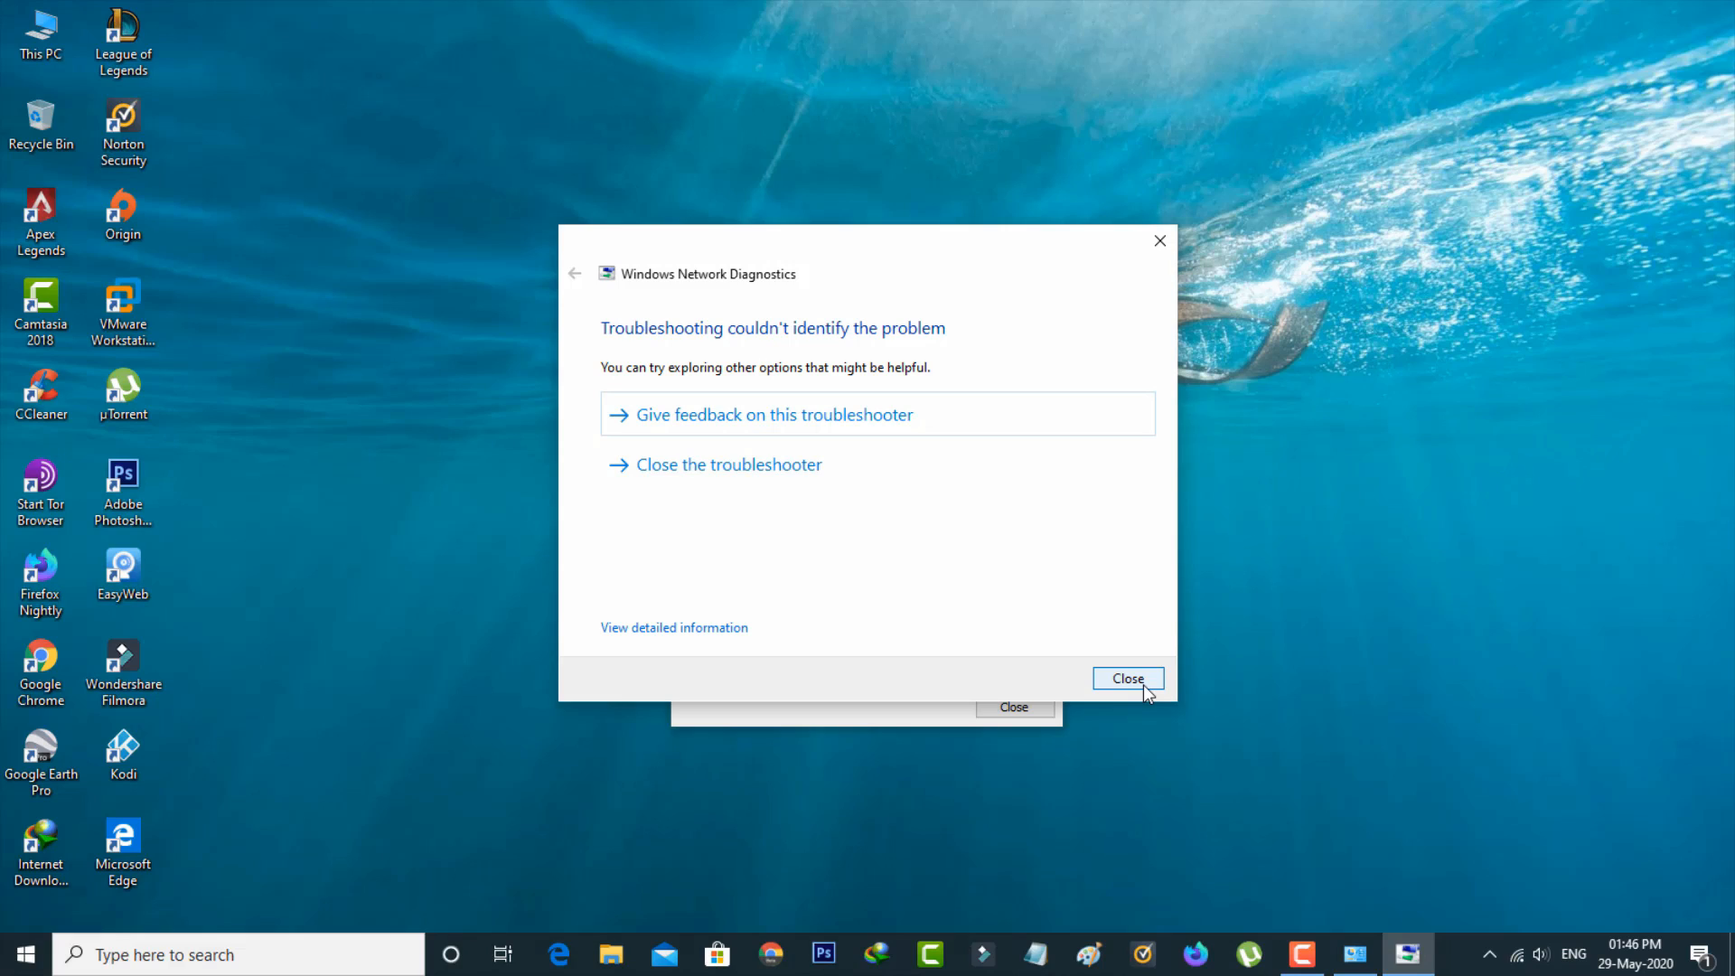
pyautogui.click(1127, 678)
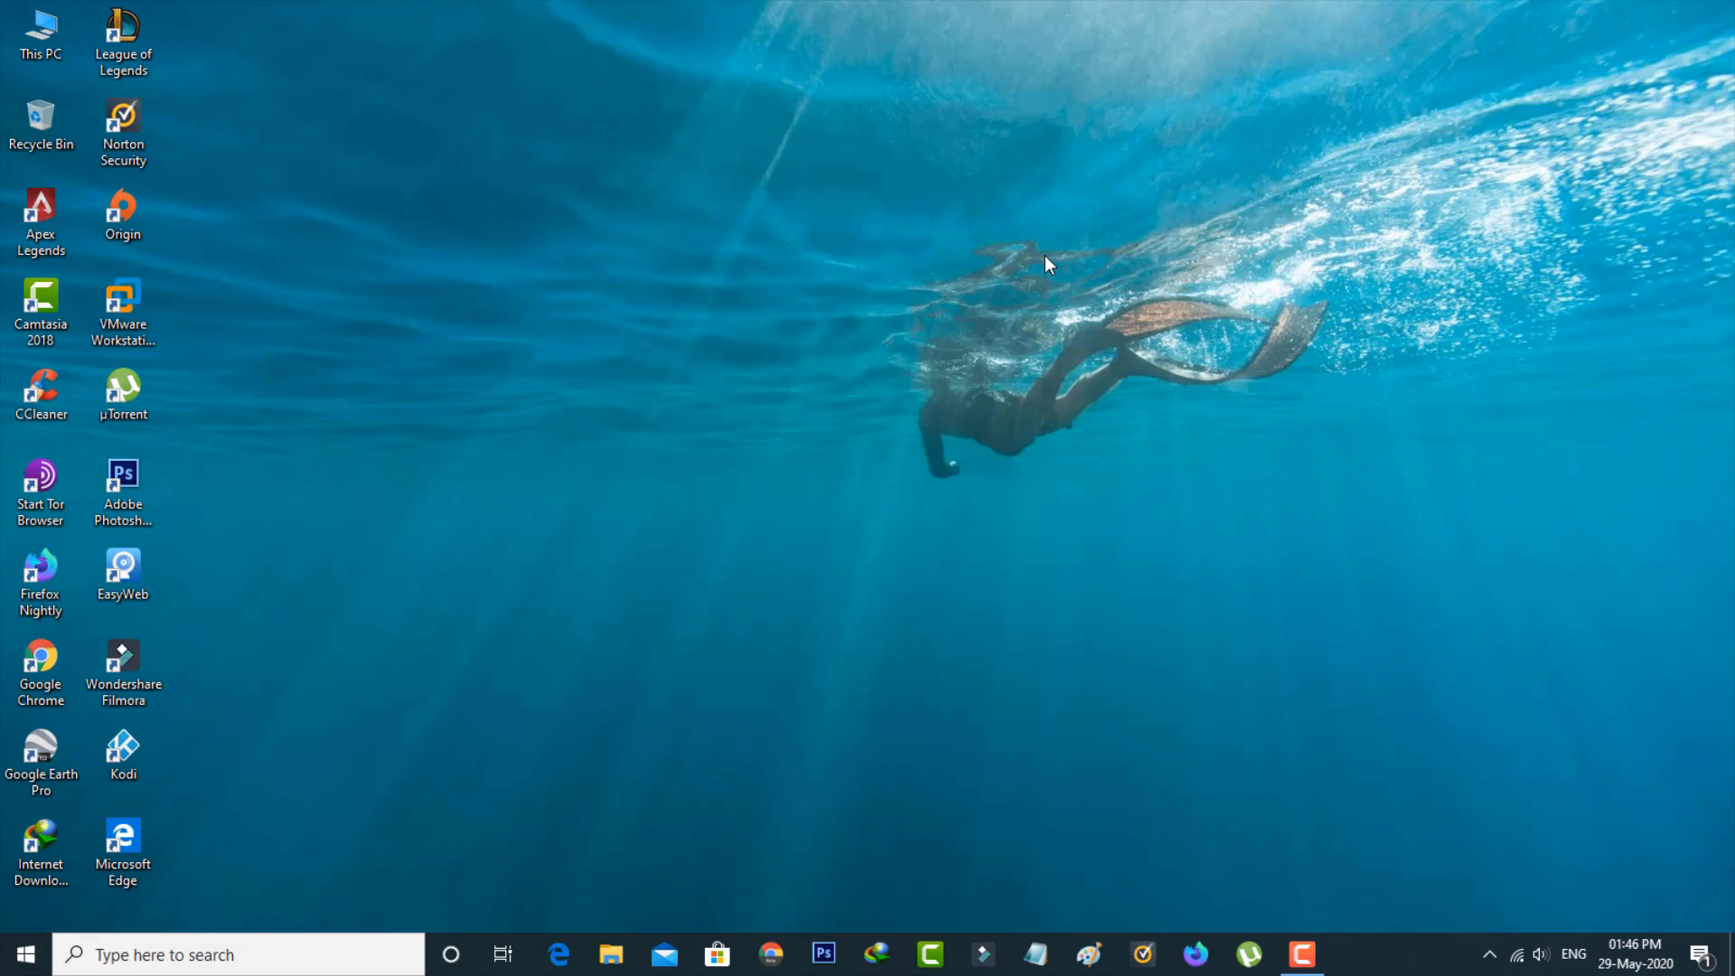
pyautogui.moveTo(730, 352)
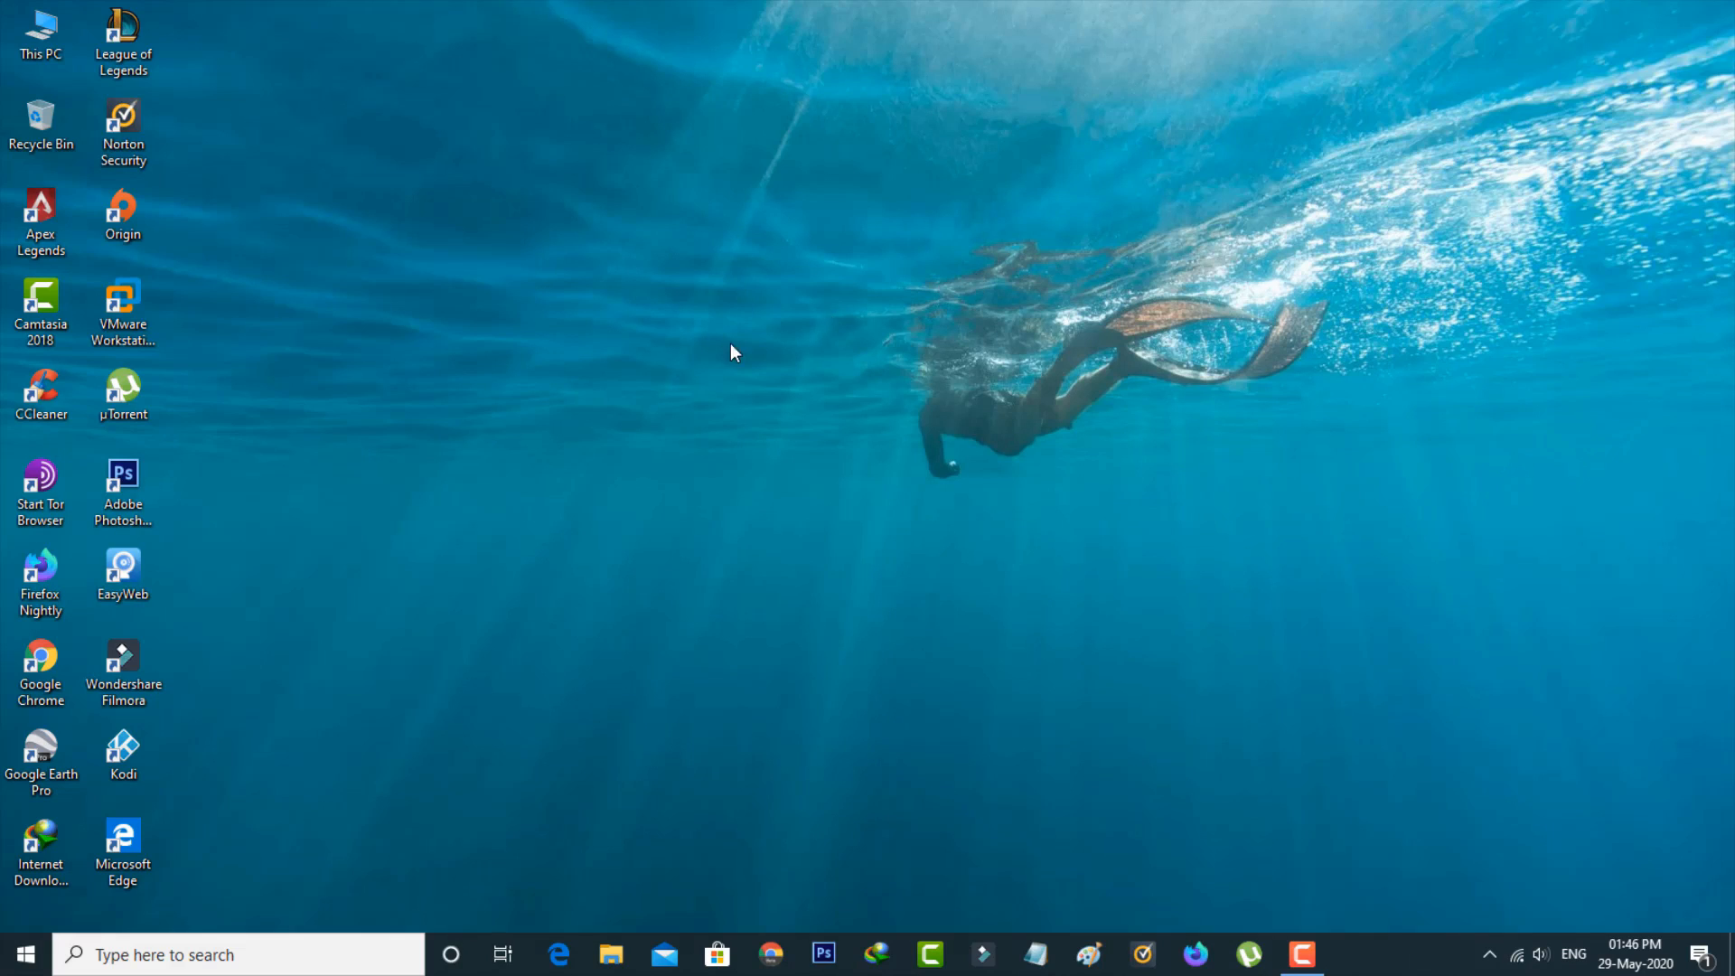
# Step: Search for 'cmd' and run Command Prompt as administrator
pyautogui.click(236, 955)
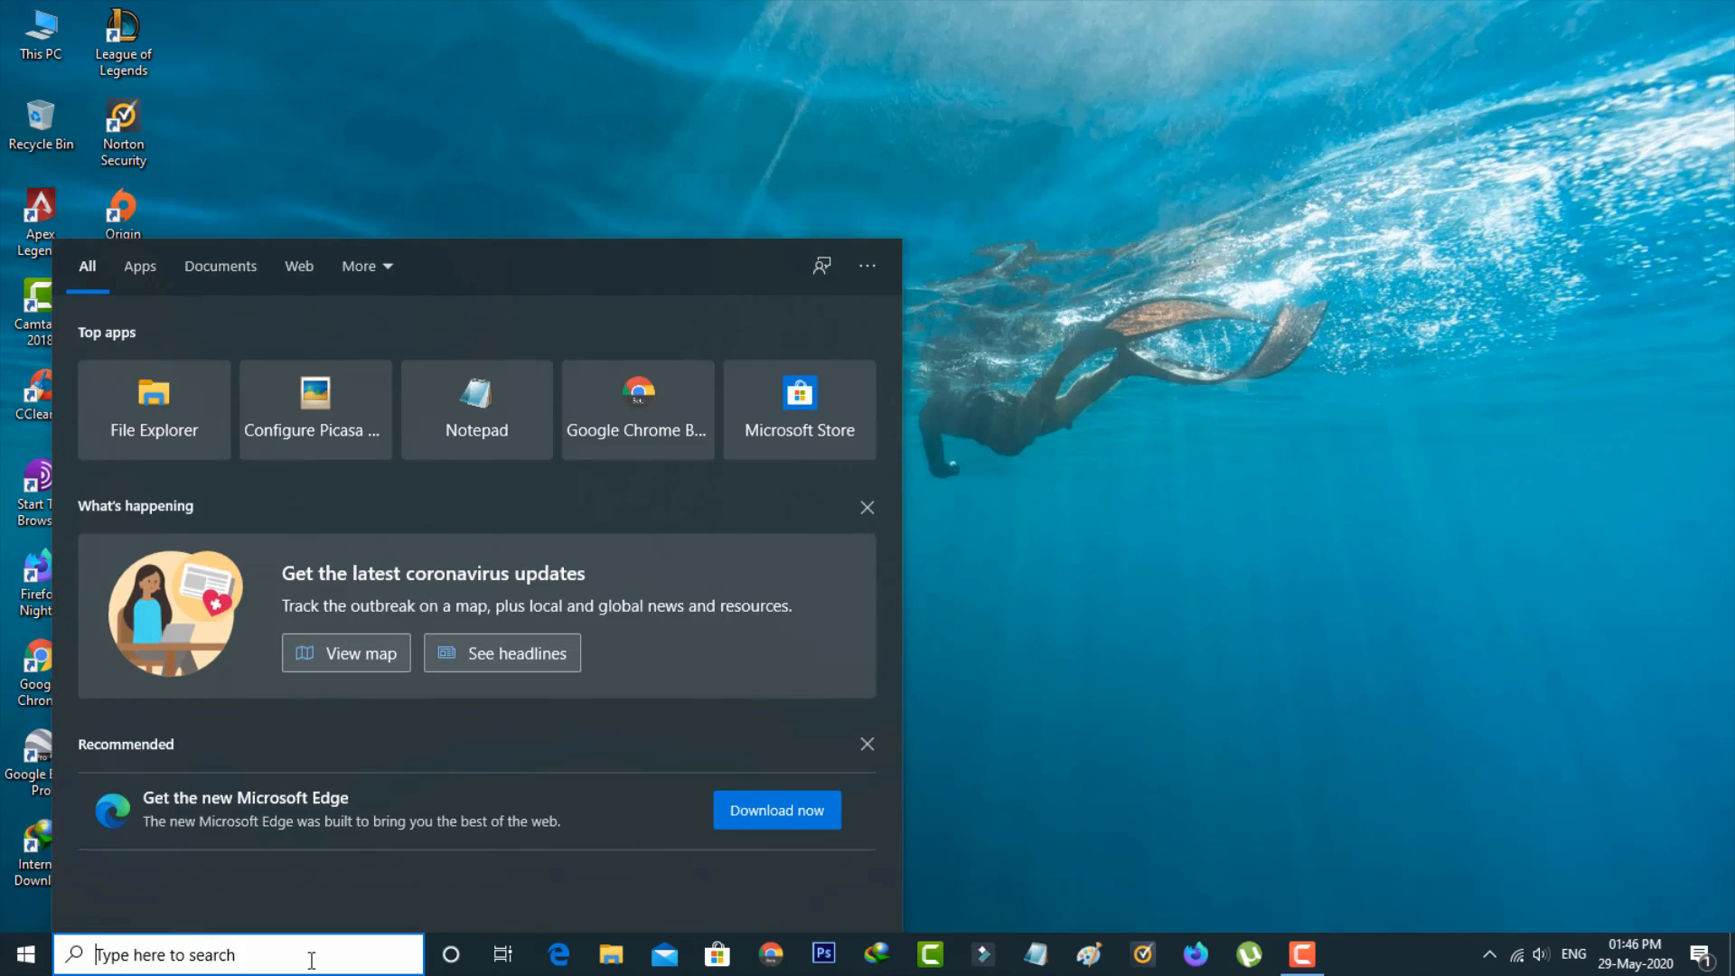
pyautogui.write('cmd')
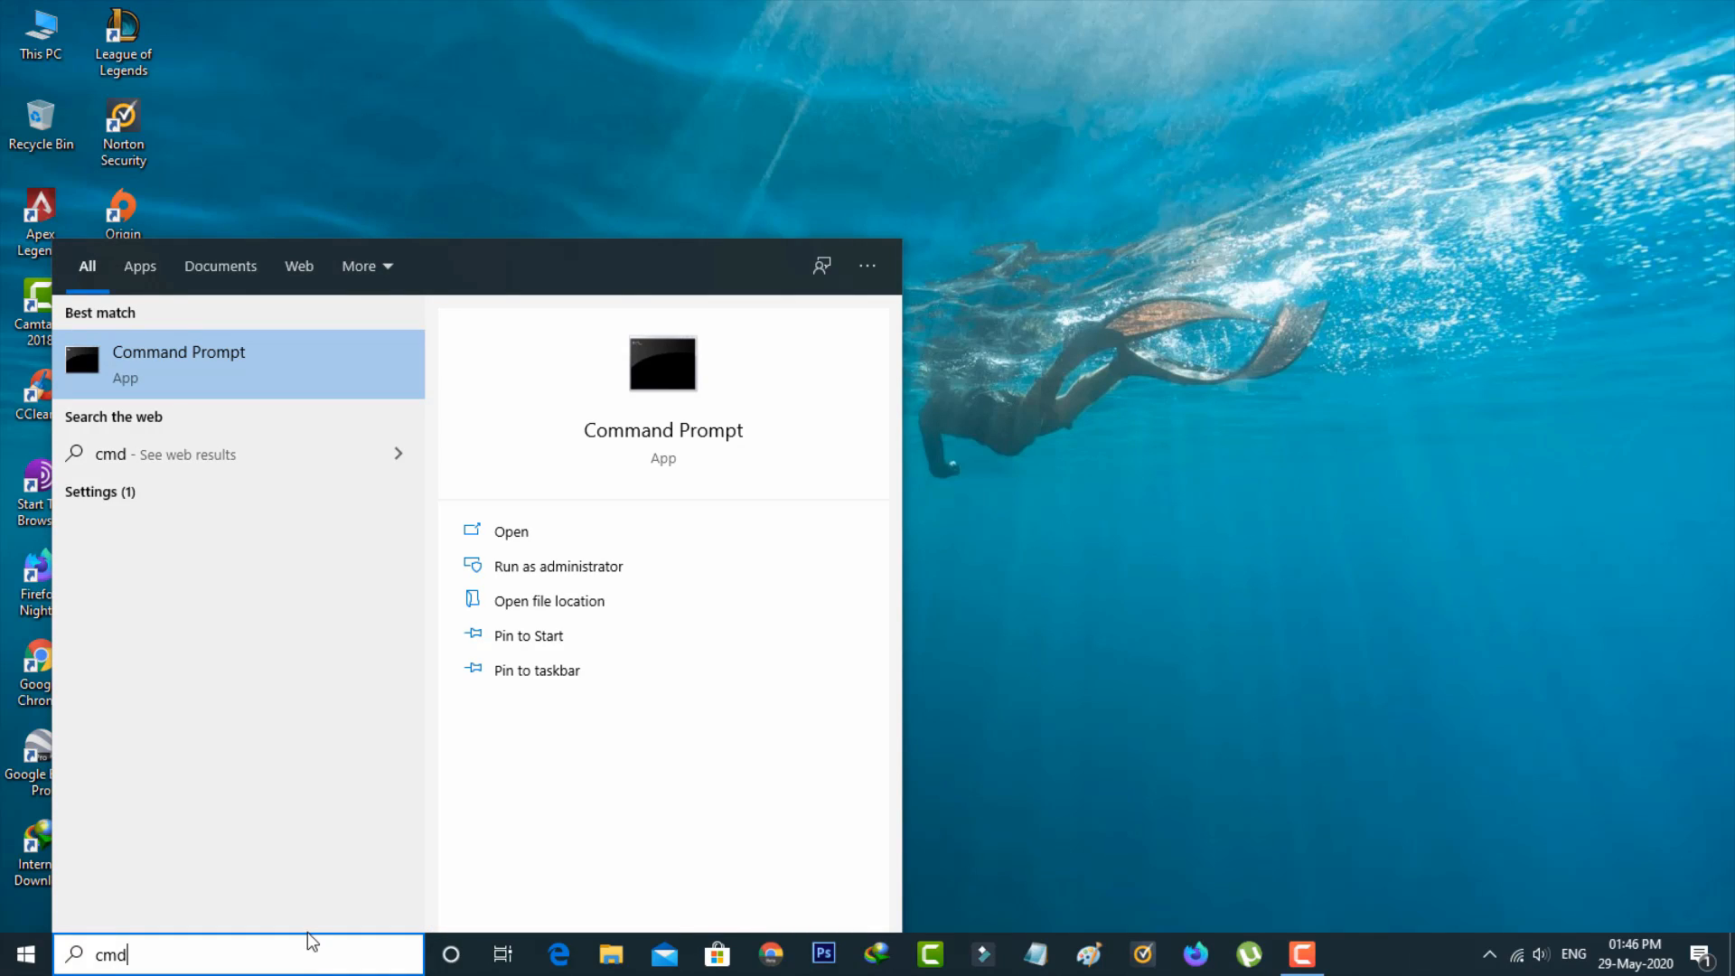
pyautogui.rightClick(178, 363)
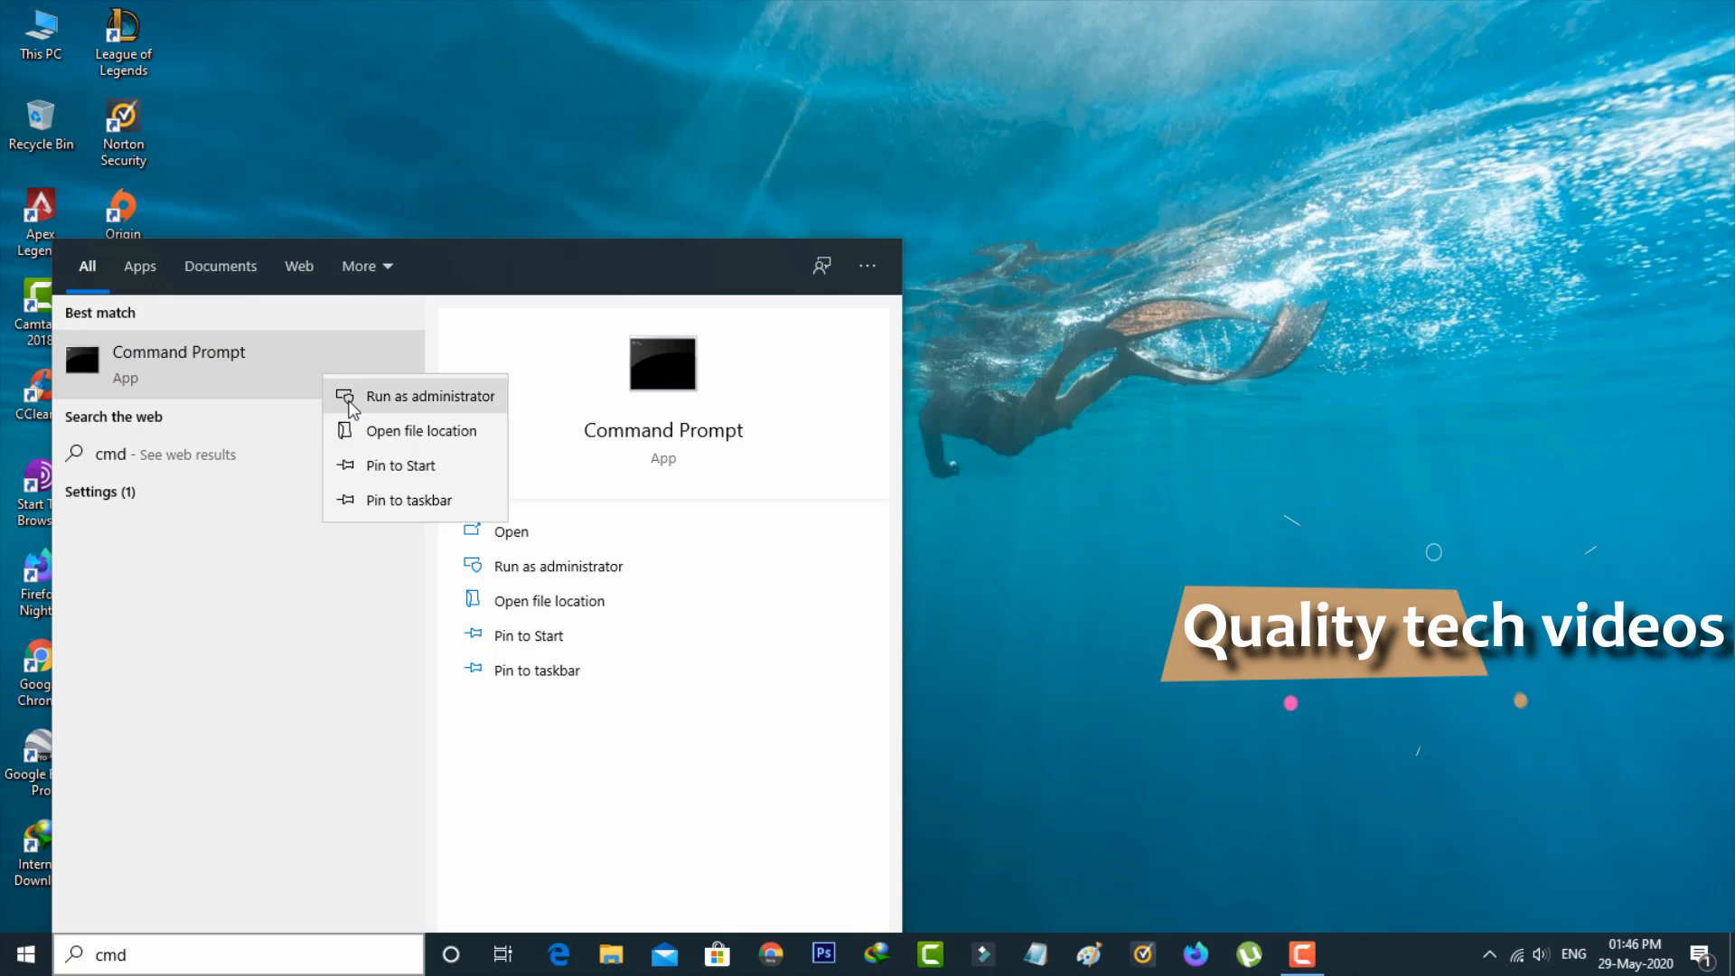
pyautogui.click(428, 396)
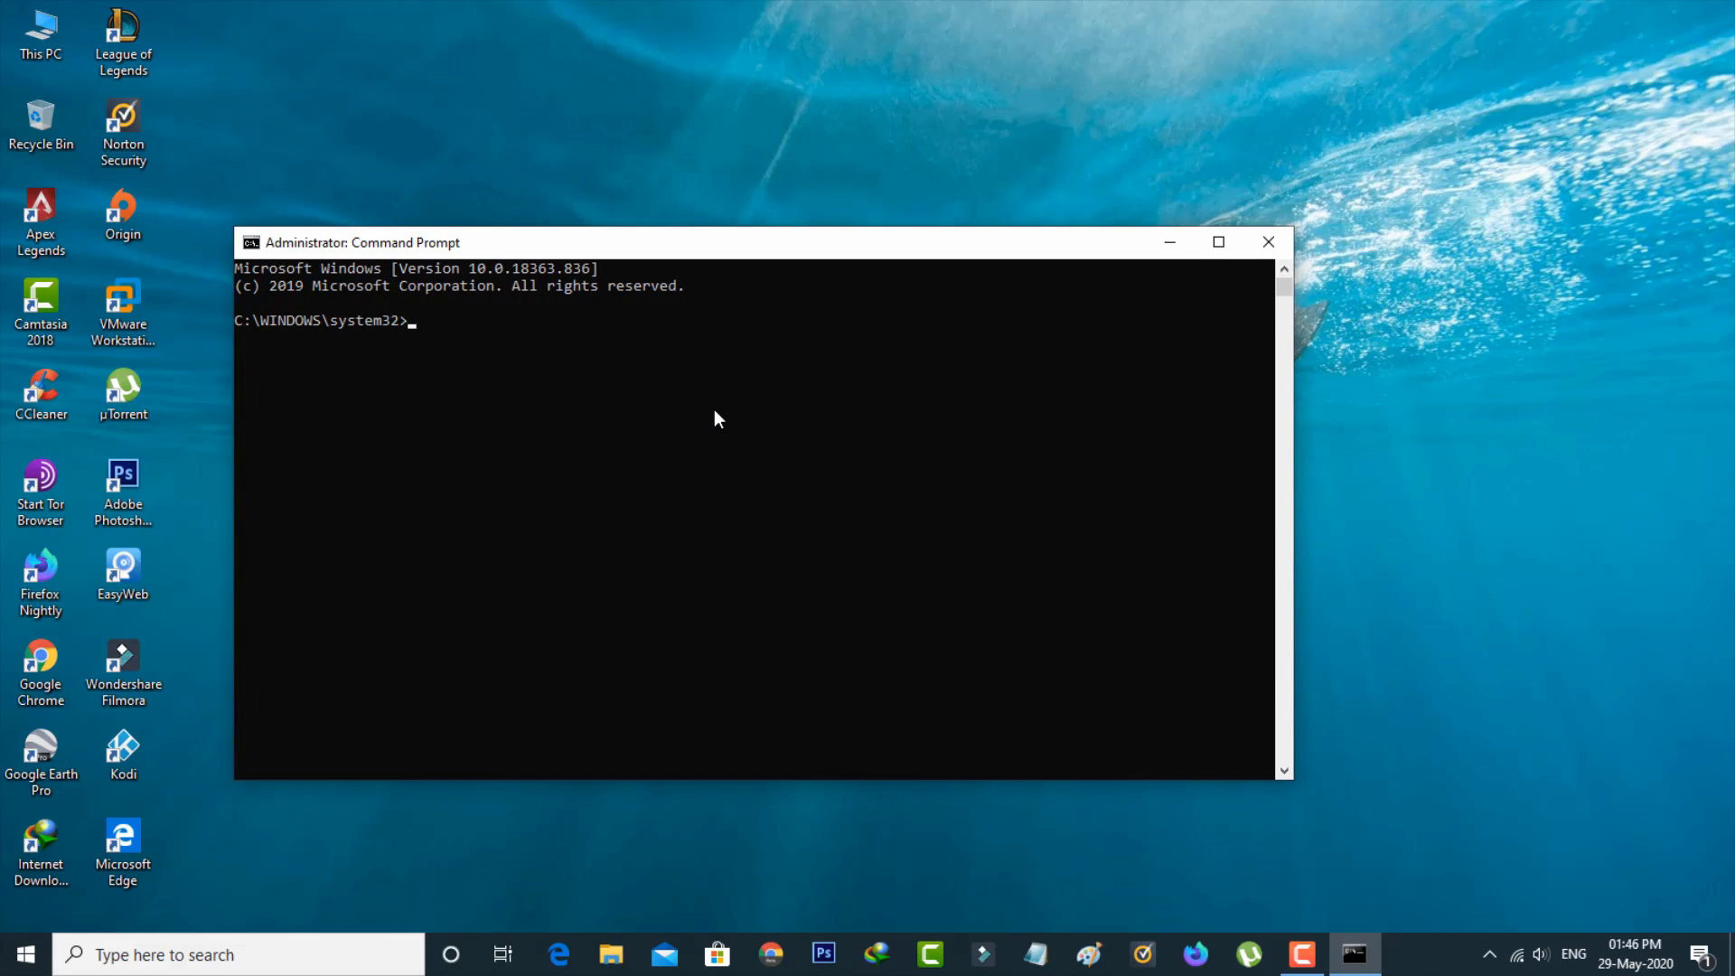
# Step: Run ipconfig/release, ipconfig/flushdns, netsh winsock reset and ipconfig/renew
pyautogui.write('ipconfig/release')
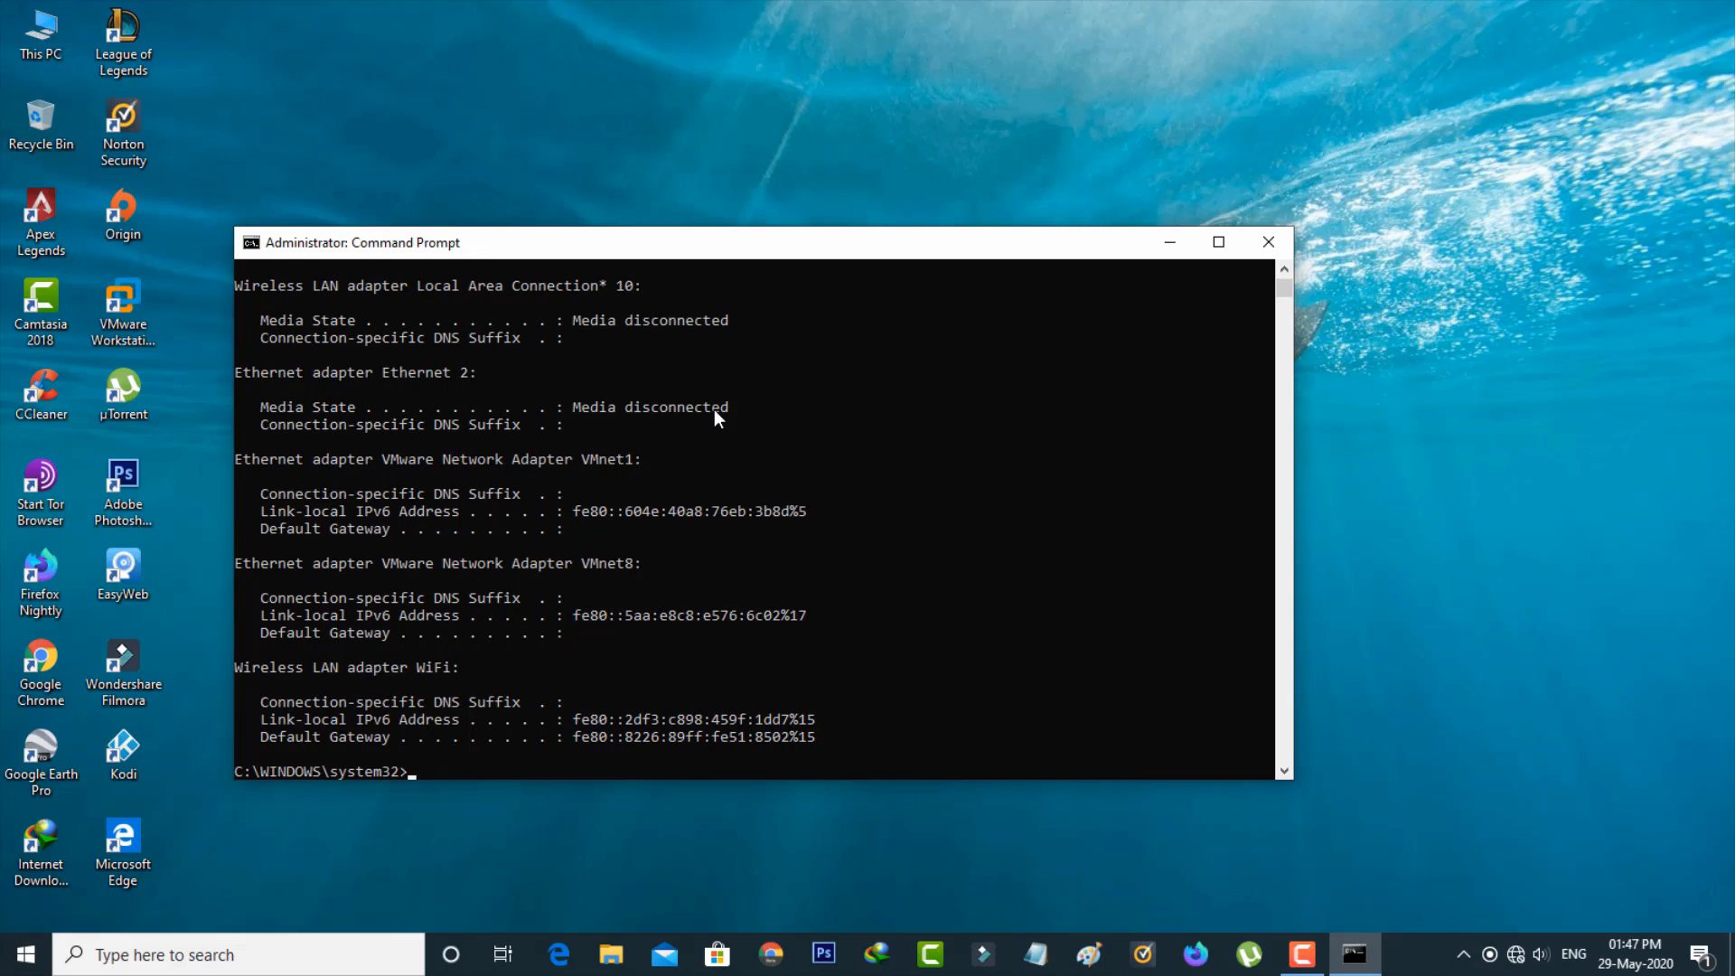
pyautogui.write('ipconfig/flushdns')
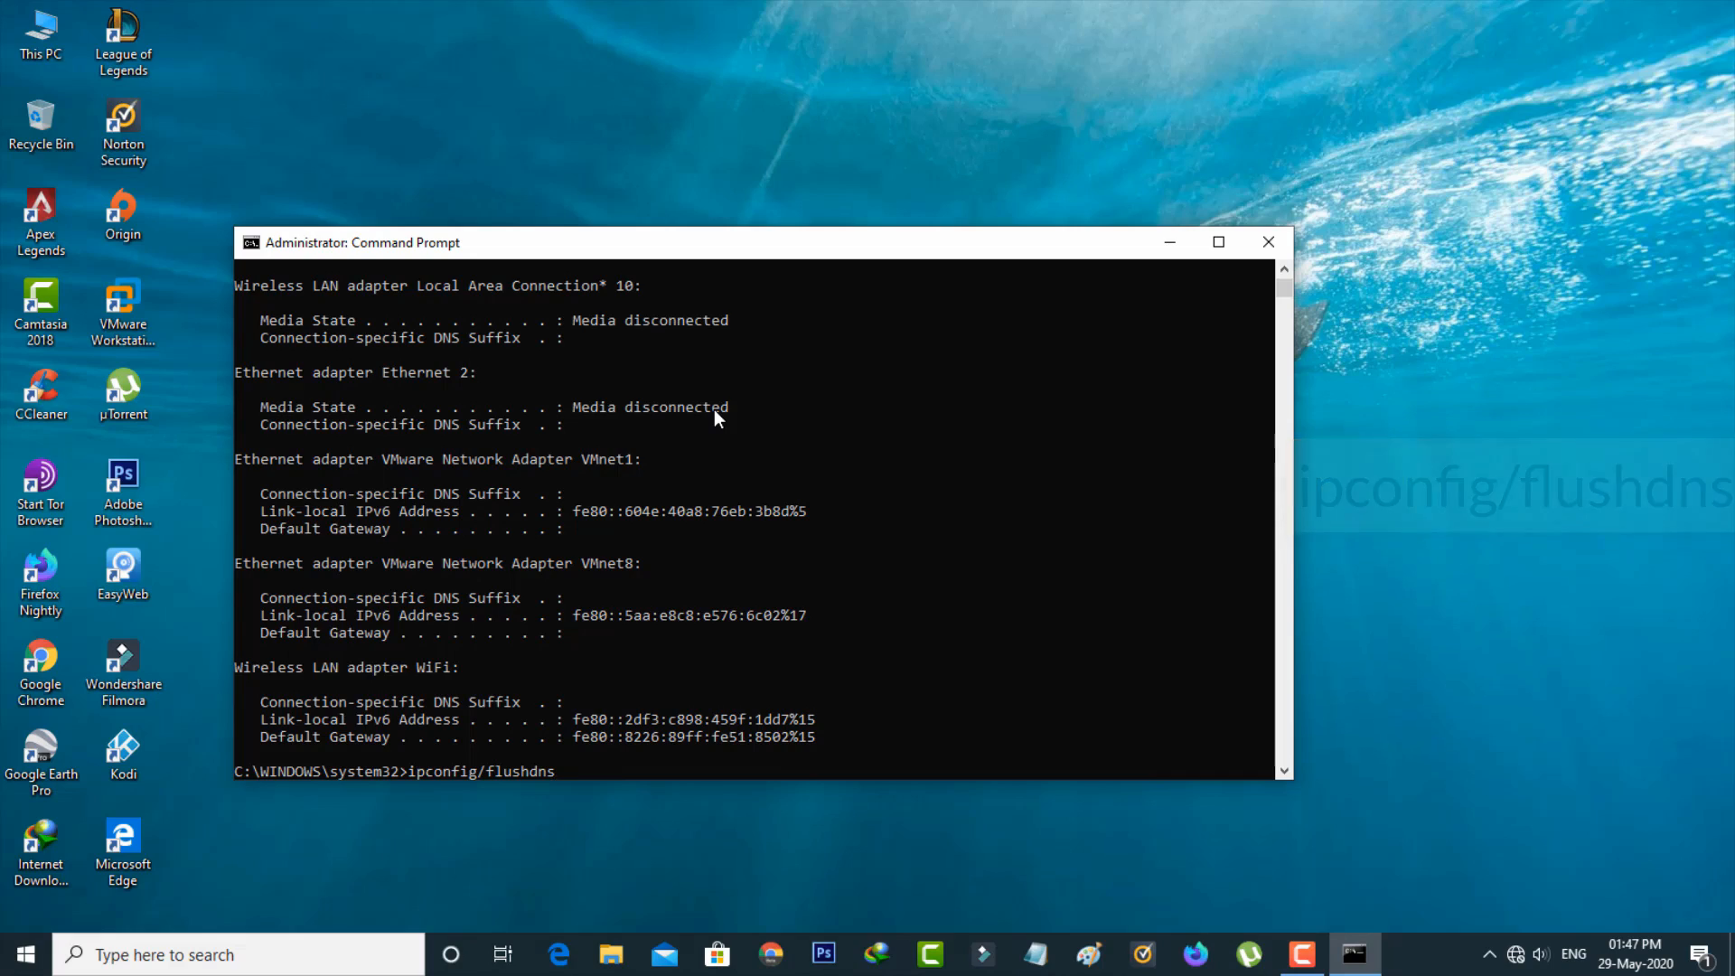
pyautogui.press('enter')
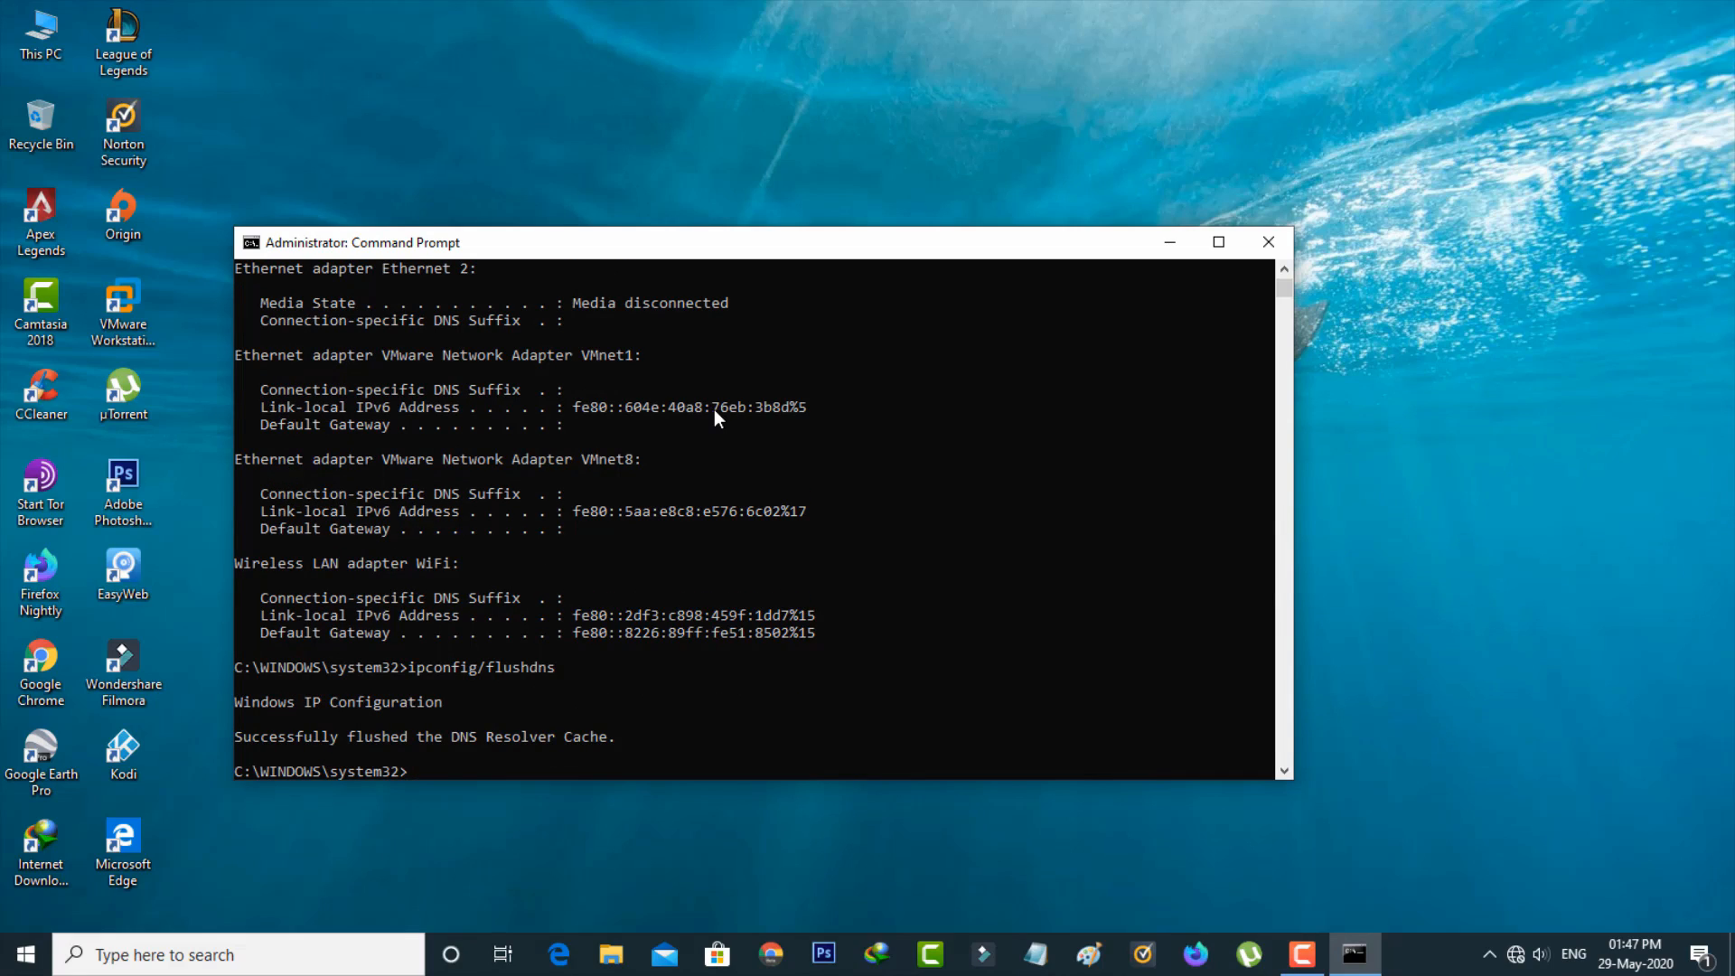
pyautogui.write('netsh winsock reset')
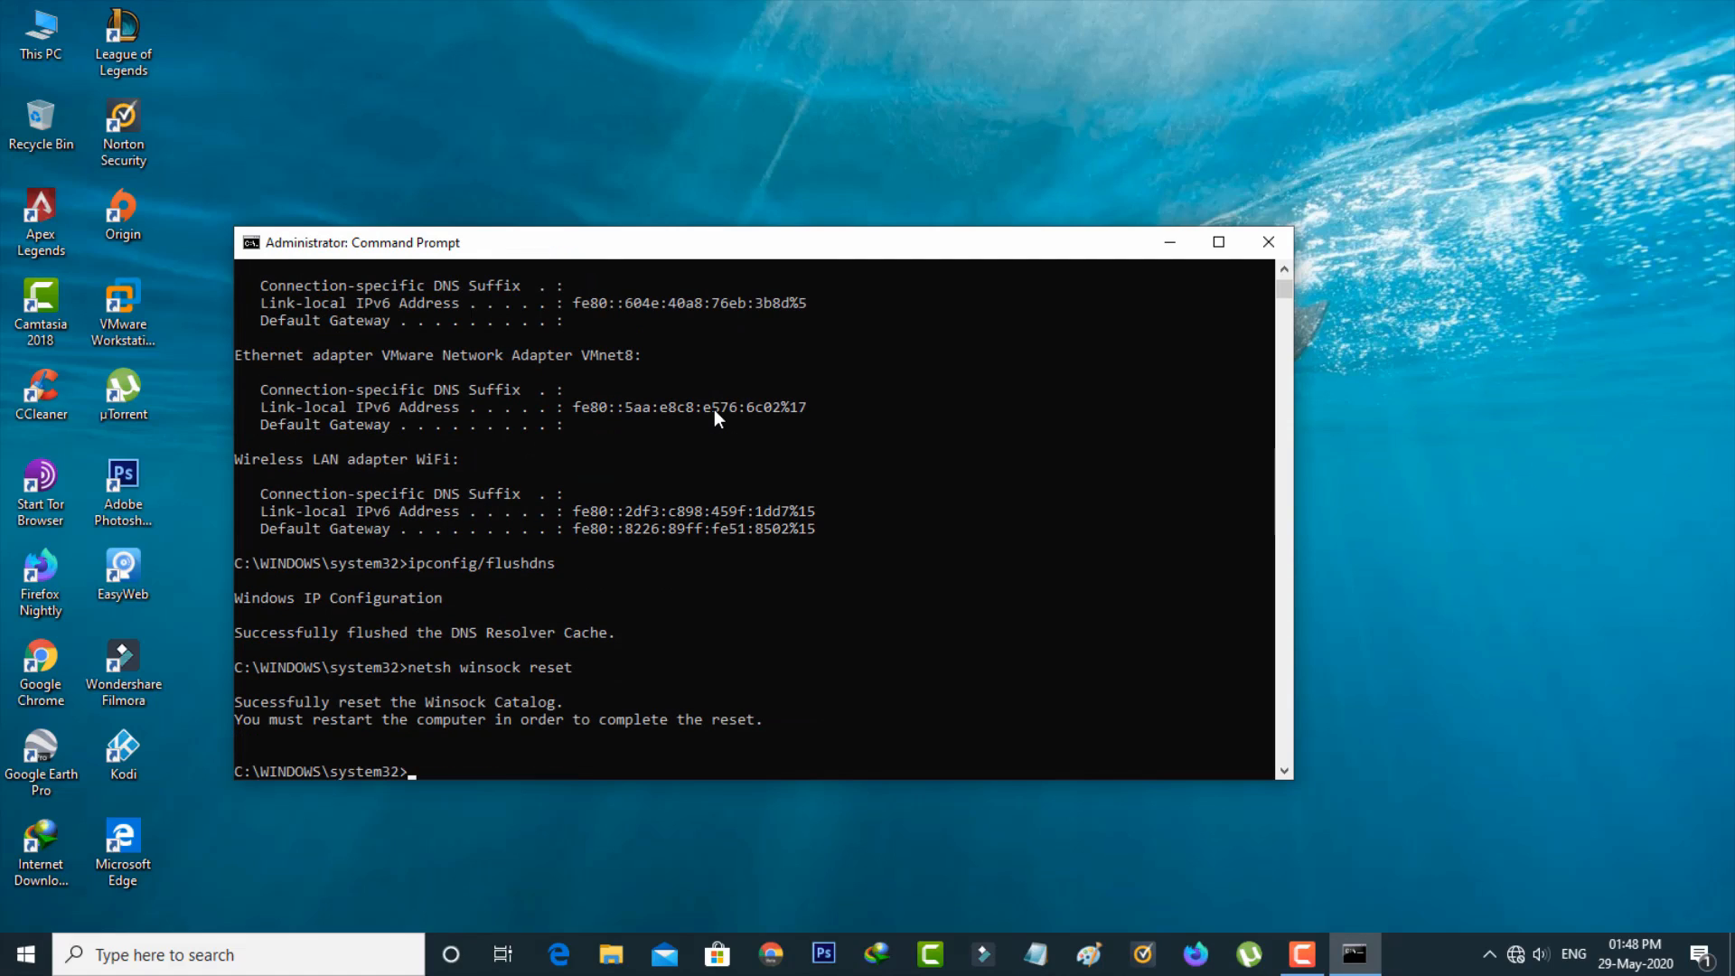
pyautogui.write('ipconfig/renew')
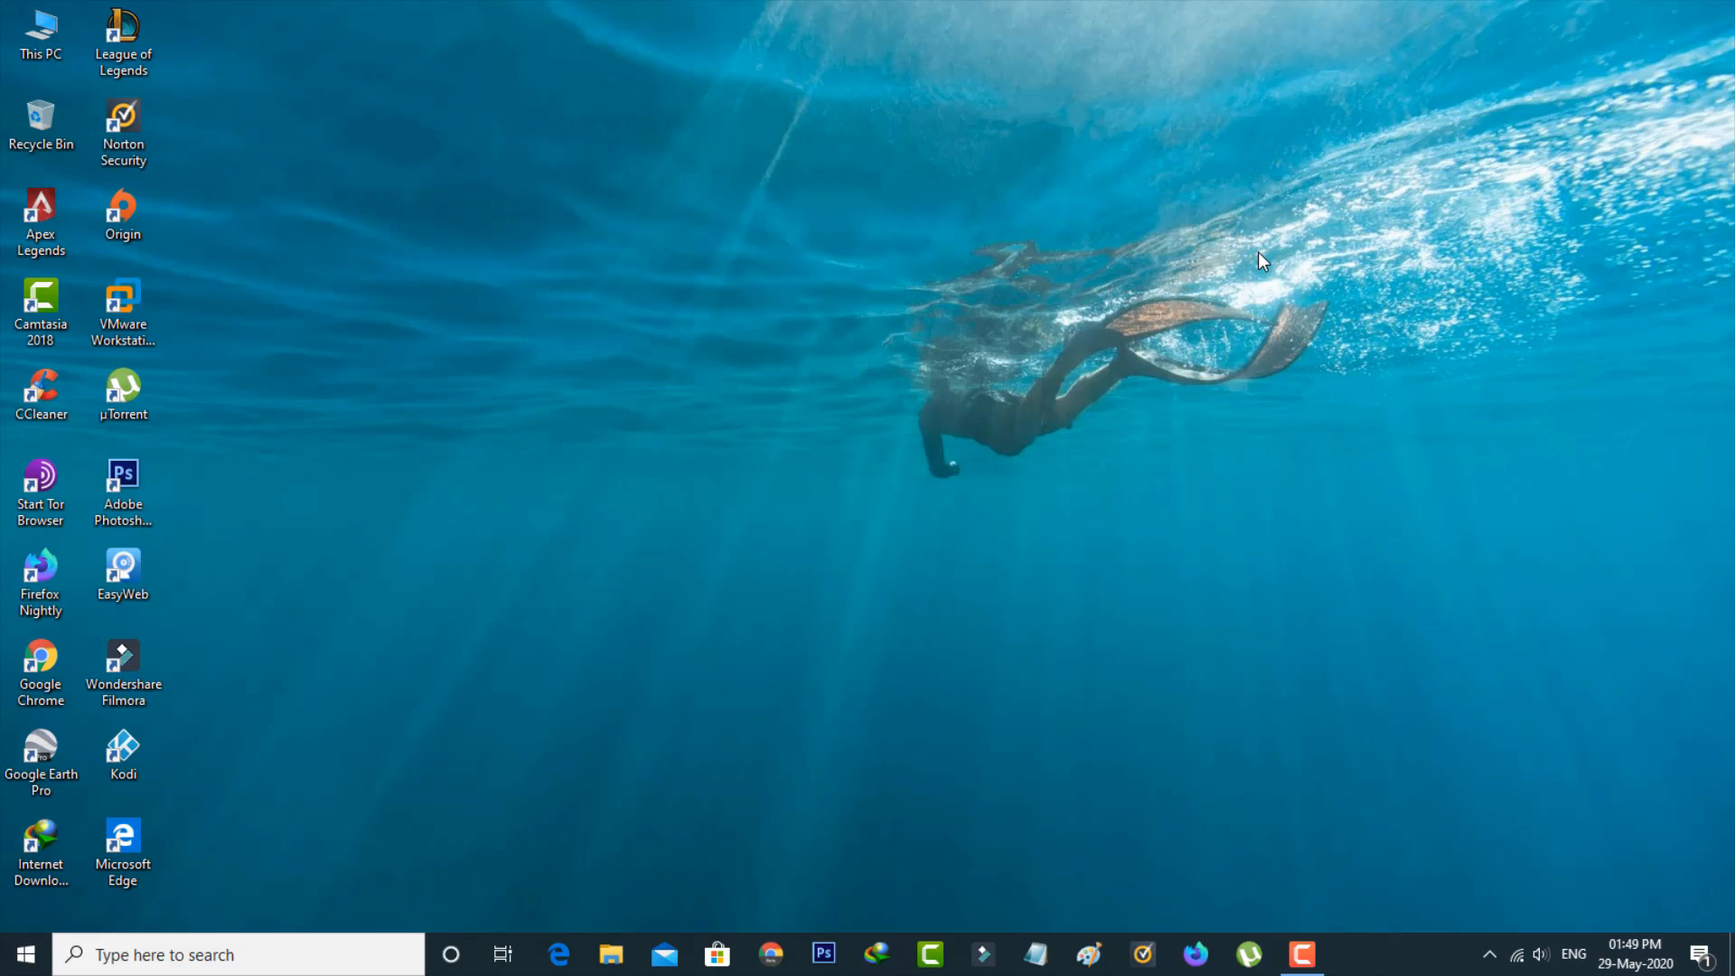
pyautogui.moveTo(1248, 263)
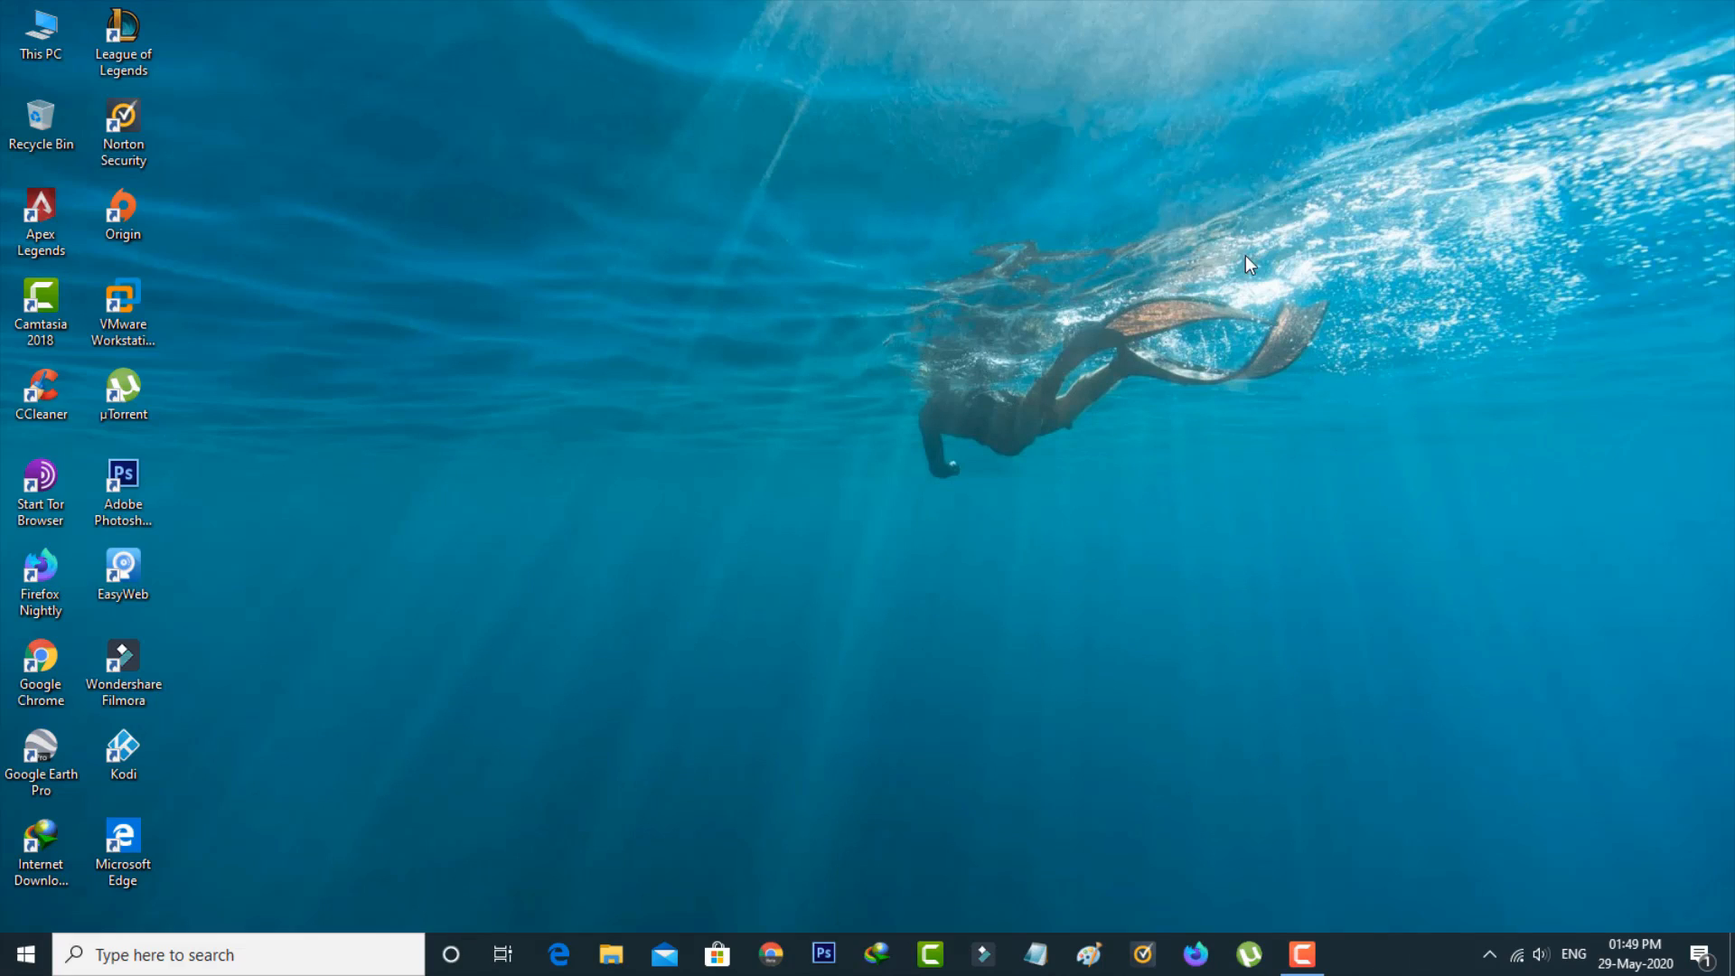
pyautogui.moveTo(847, 373)
pyautogui.write('view')
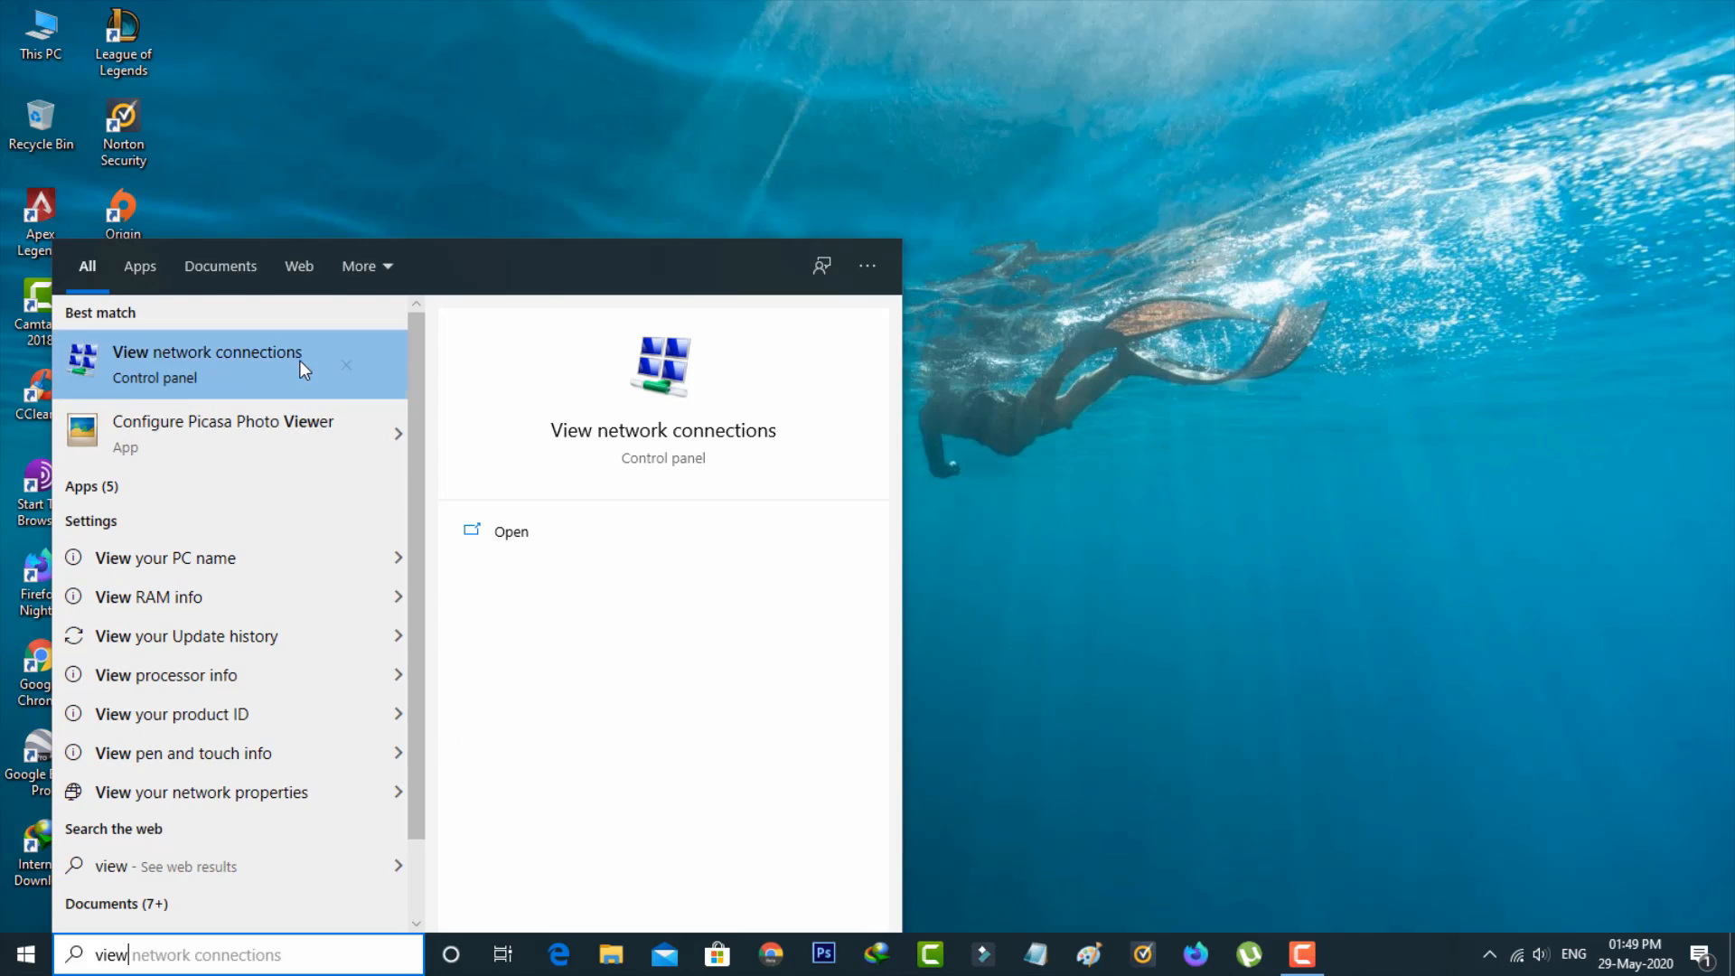
# Step: Open View network connections from the search results
pyautogui.click(207, 352)
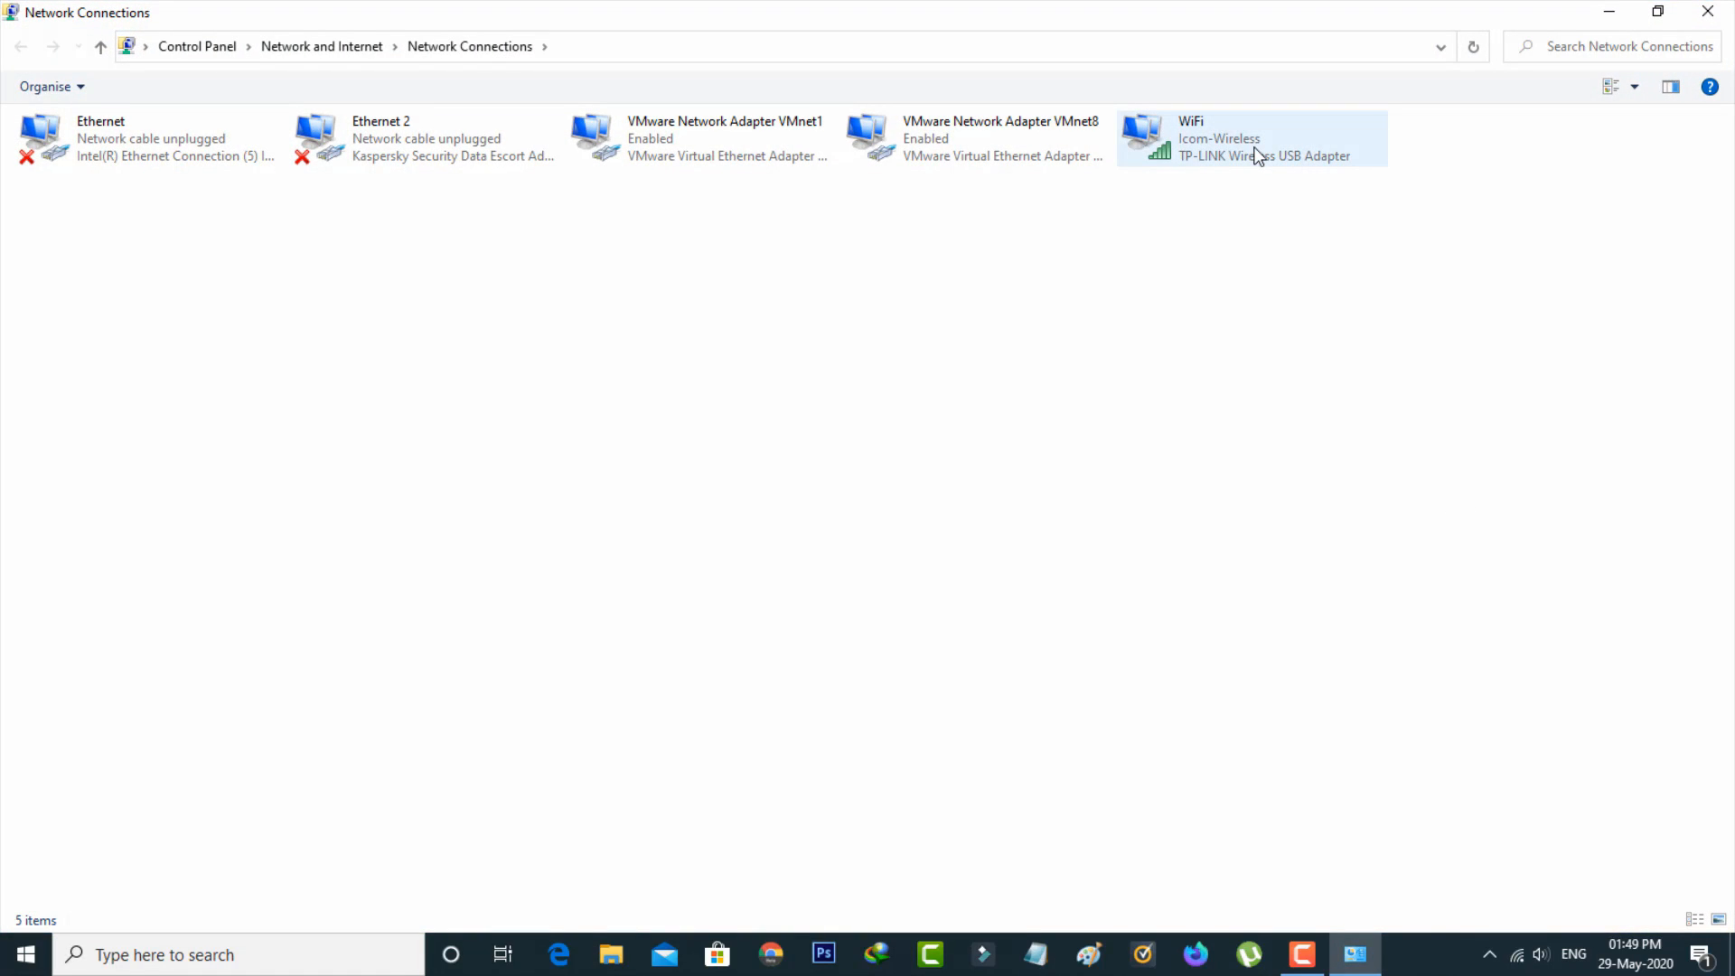
# Step: Disable the WiFi adapter from its right-click menu
pyautogui.rightClick(1252, 138)
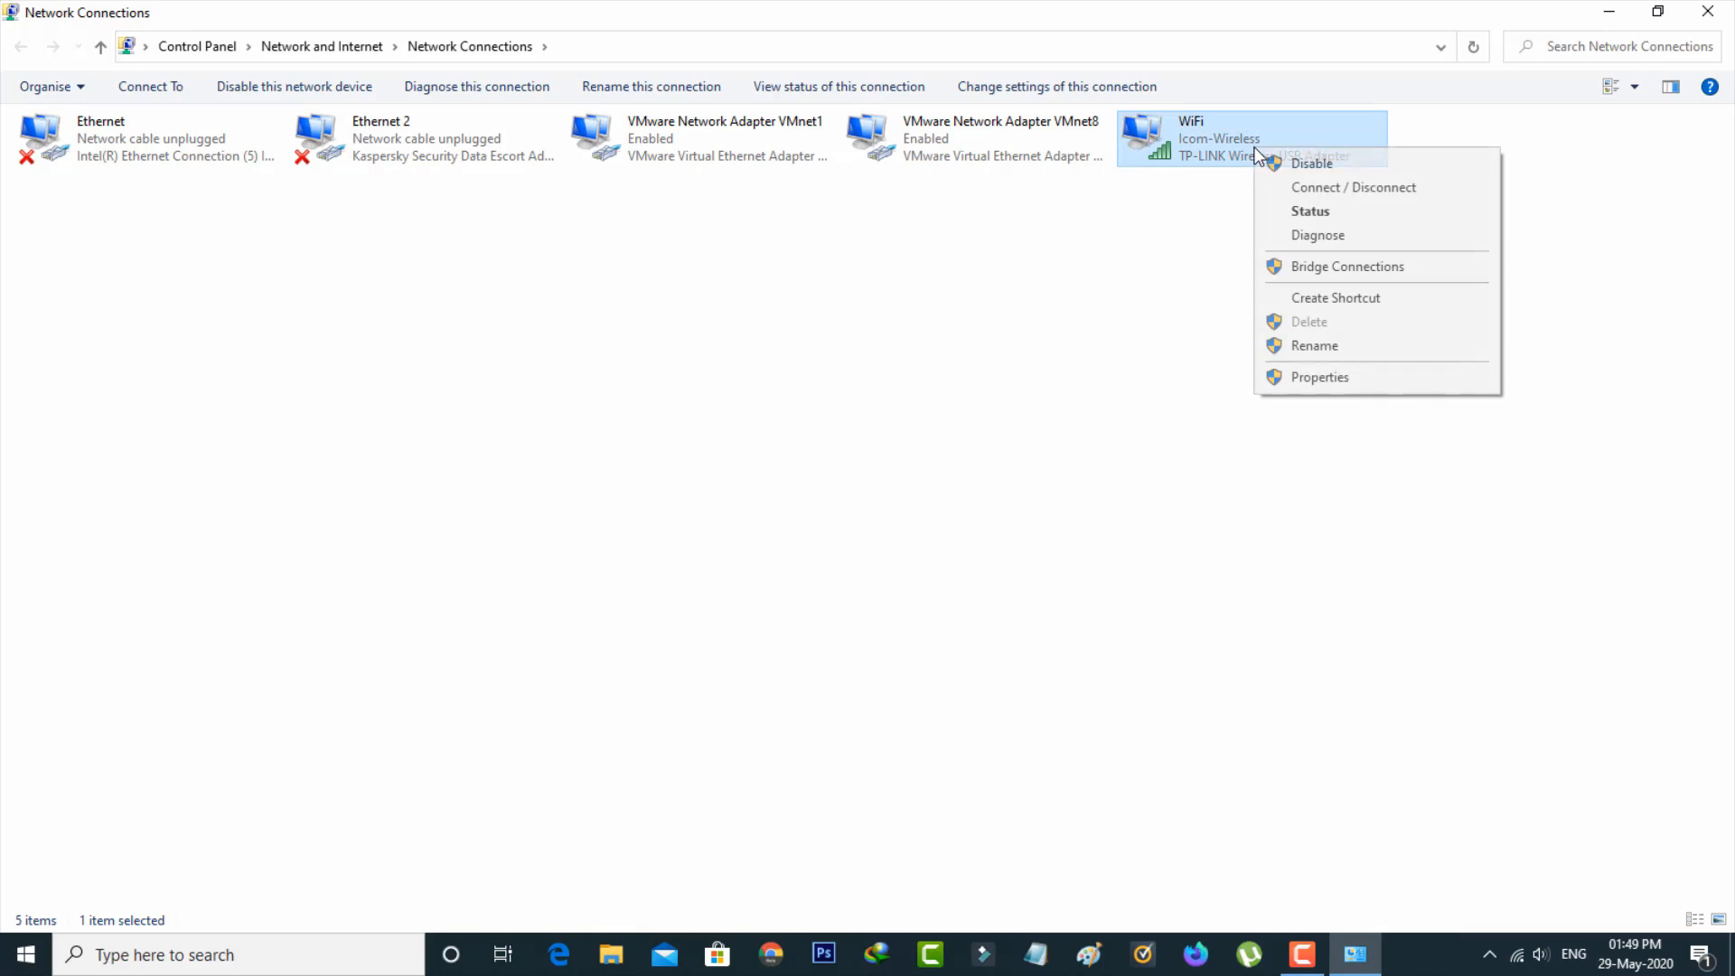
pyautogui.click(1312, 163)
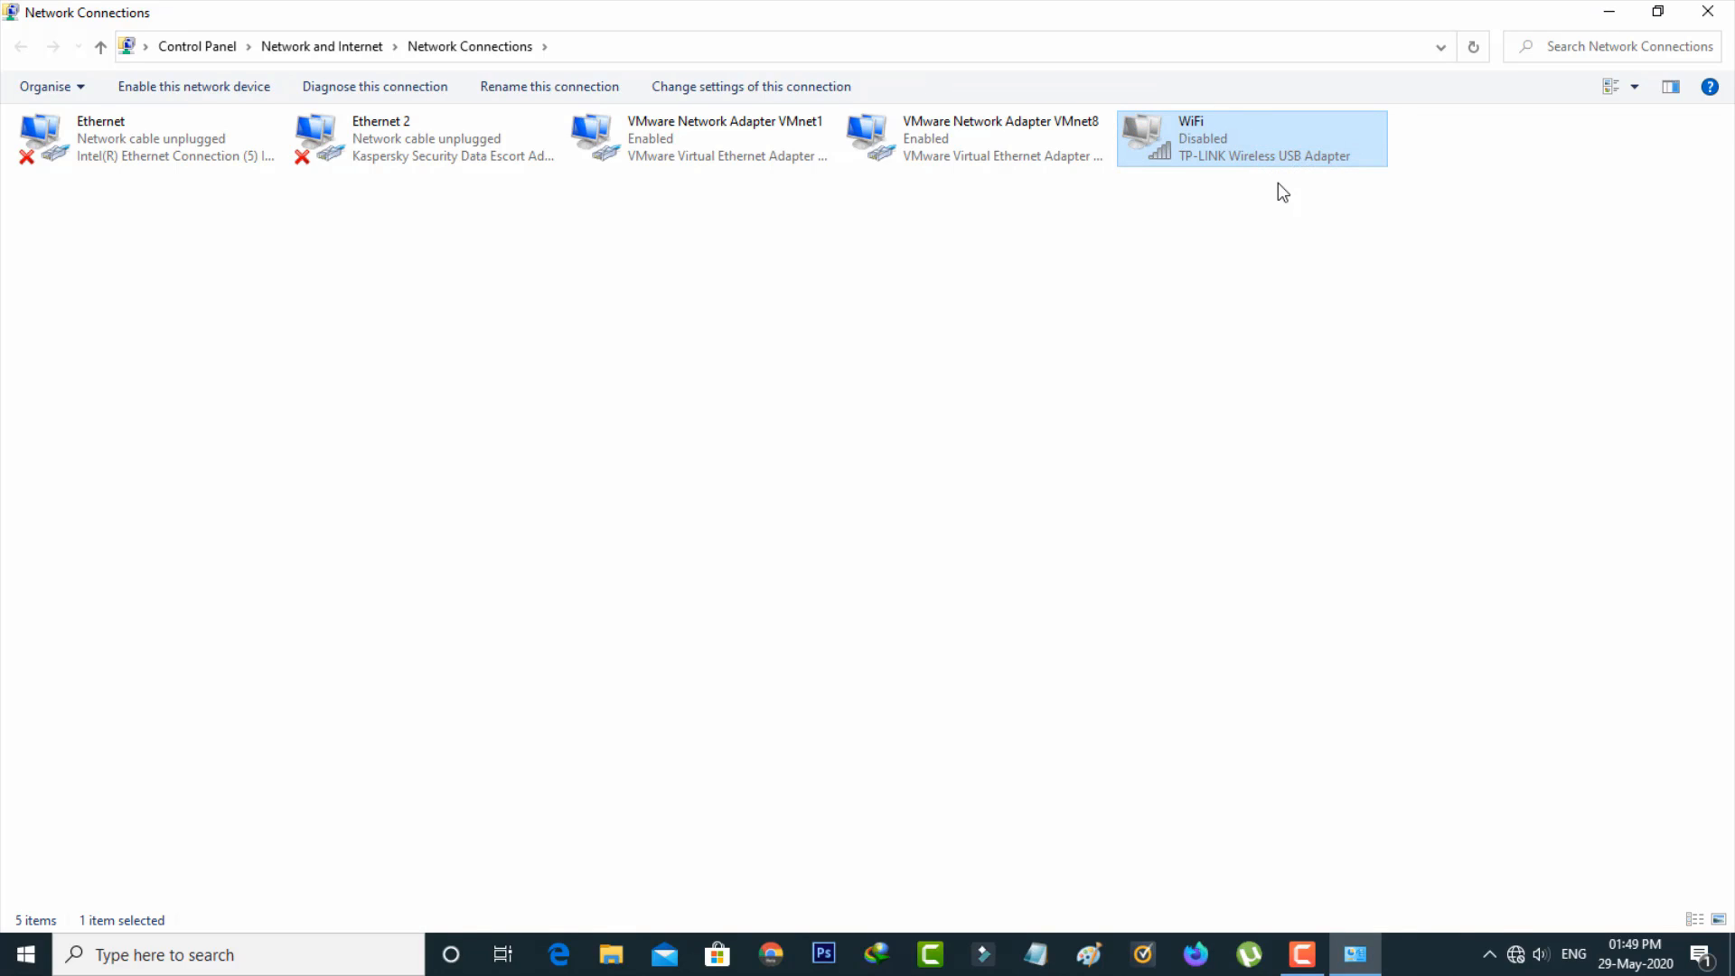
pyautogui.moveTo(1295, 161)
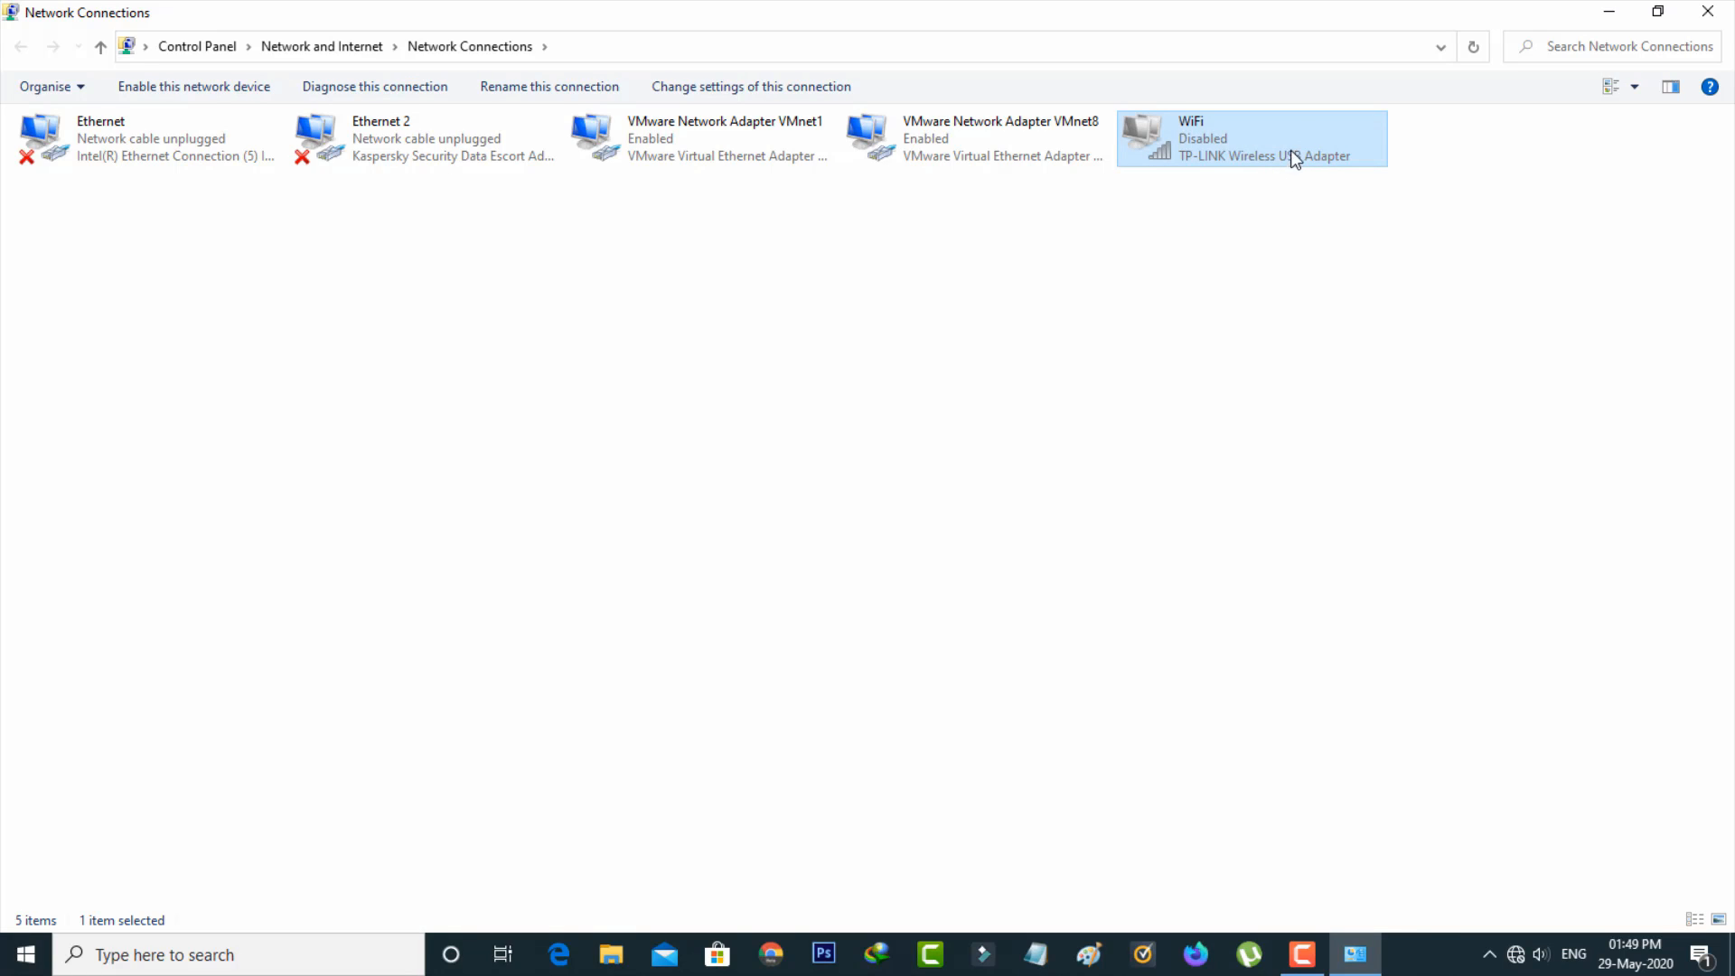